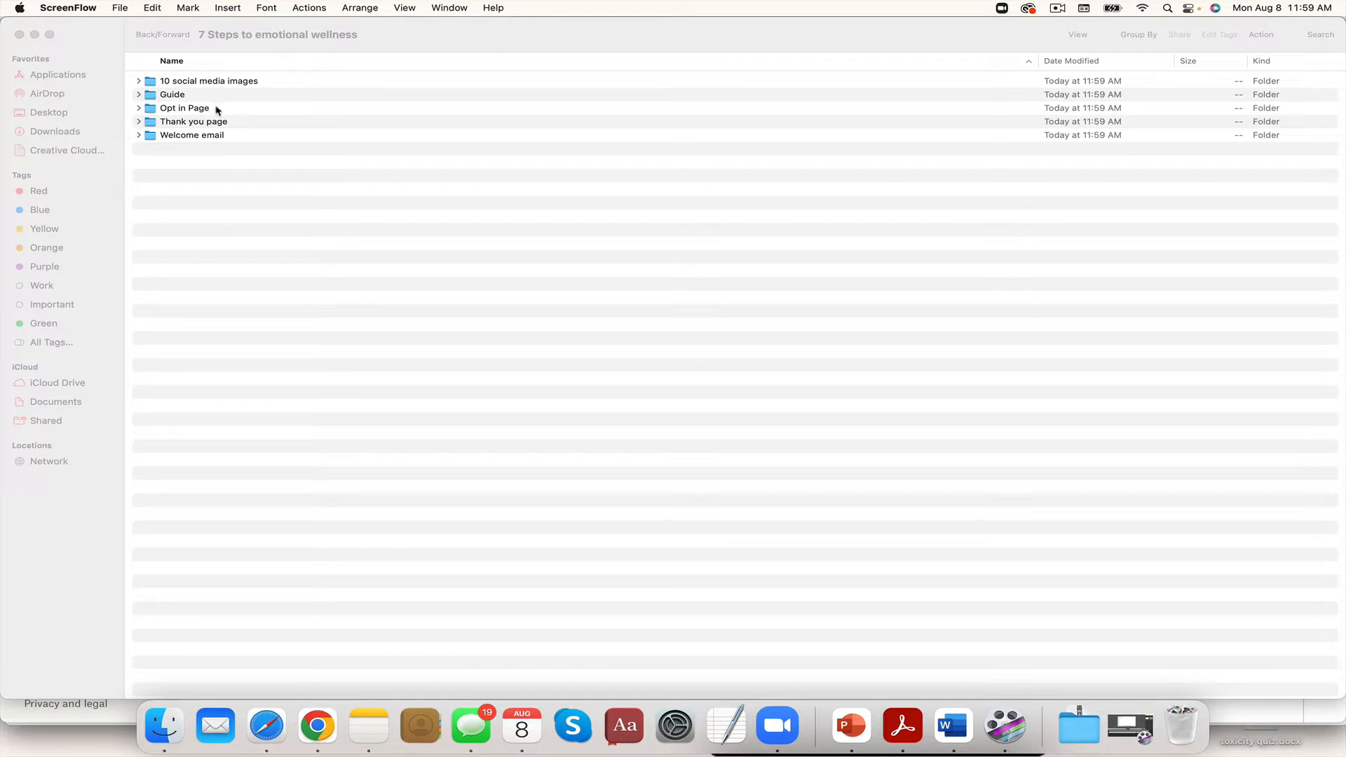
{"action": "mouse_move", "coordinate": [182, 101]}
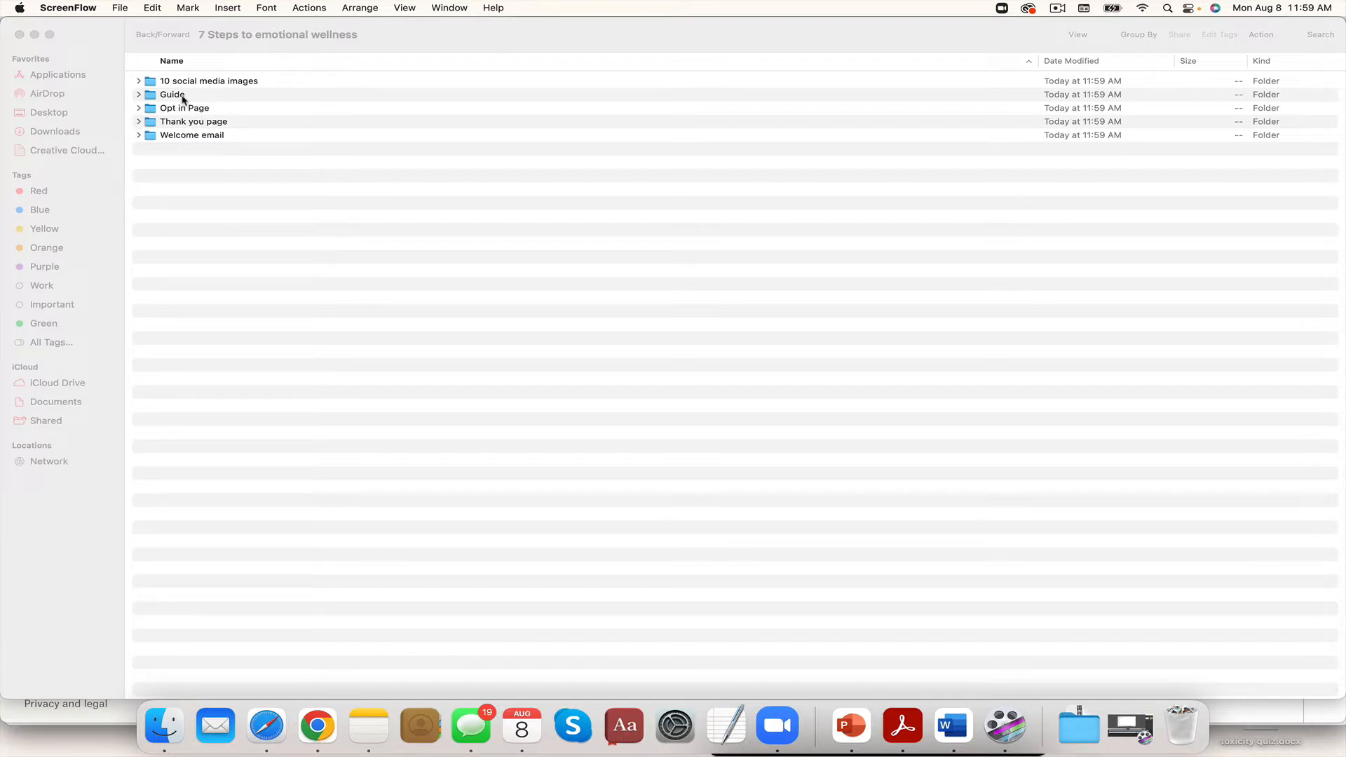
- Open the Guide folder and its 7 Steps to Emotional Wellness Canva Template.docx
{"action": "double_click", "coordinate": [171, 94]}
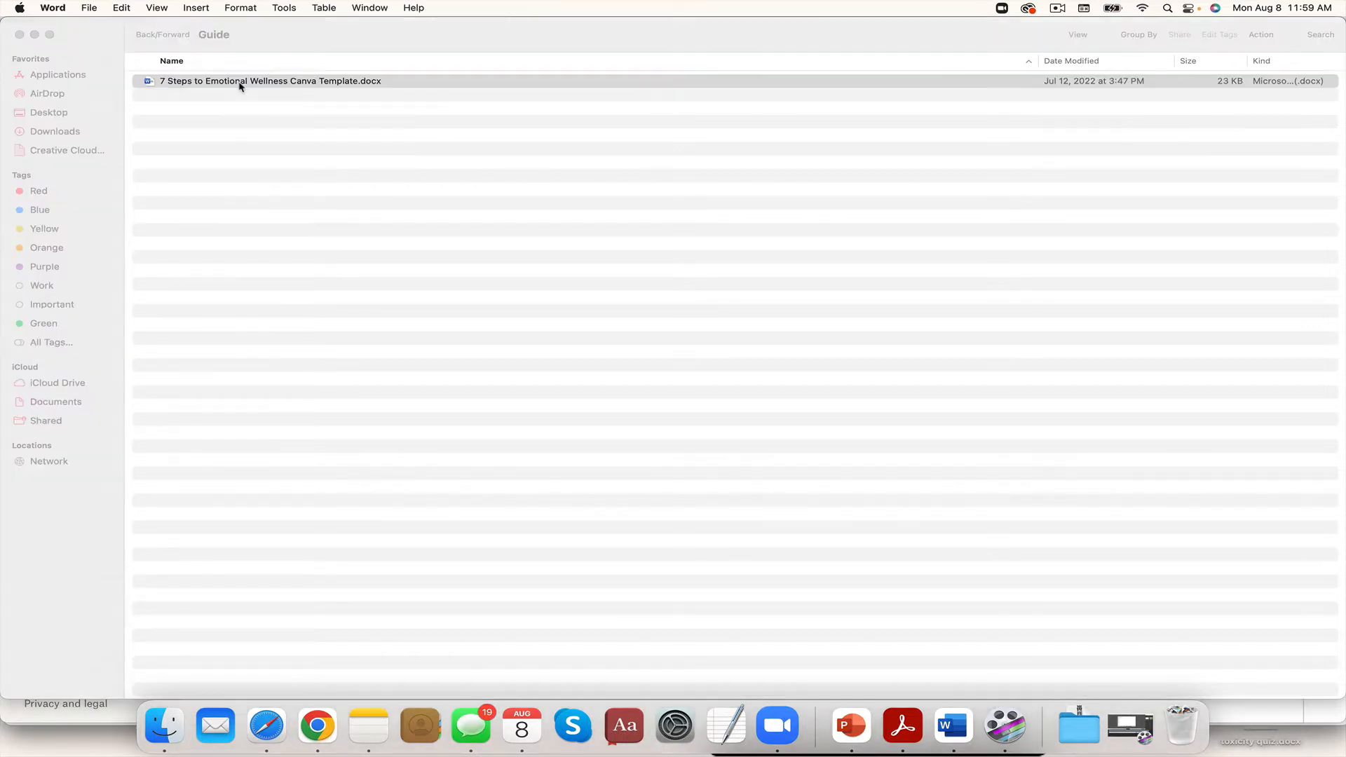
{"action": "double_click", "coordinate": [271, 81]}
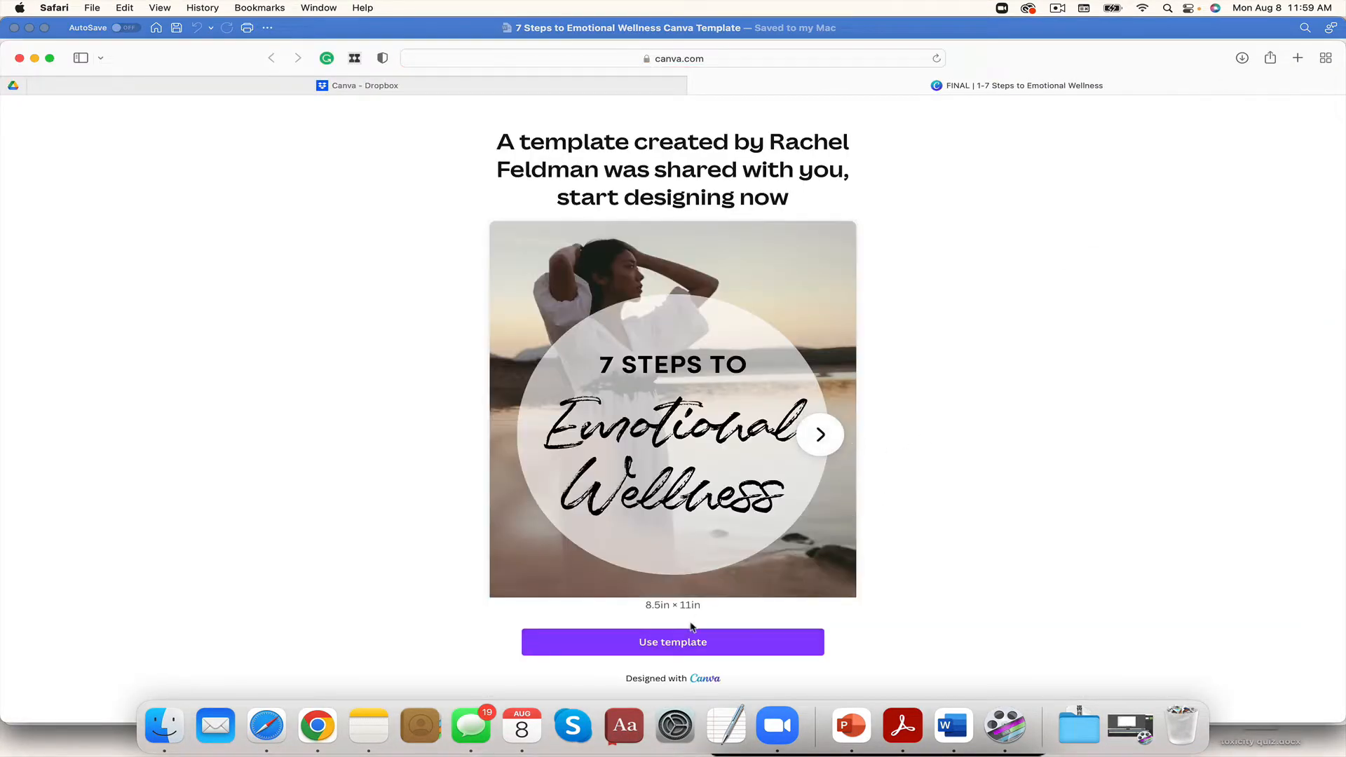
- Use the shared template as an editable copy and browse Photos for a new cover image
{"action": "left_click", "coordinate": [672, 642]}
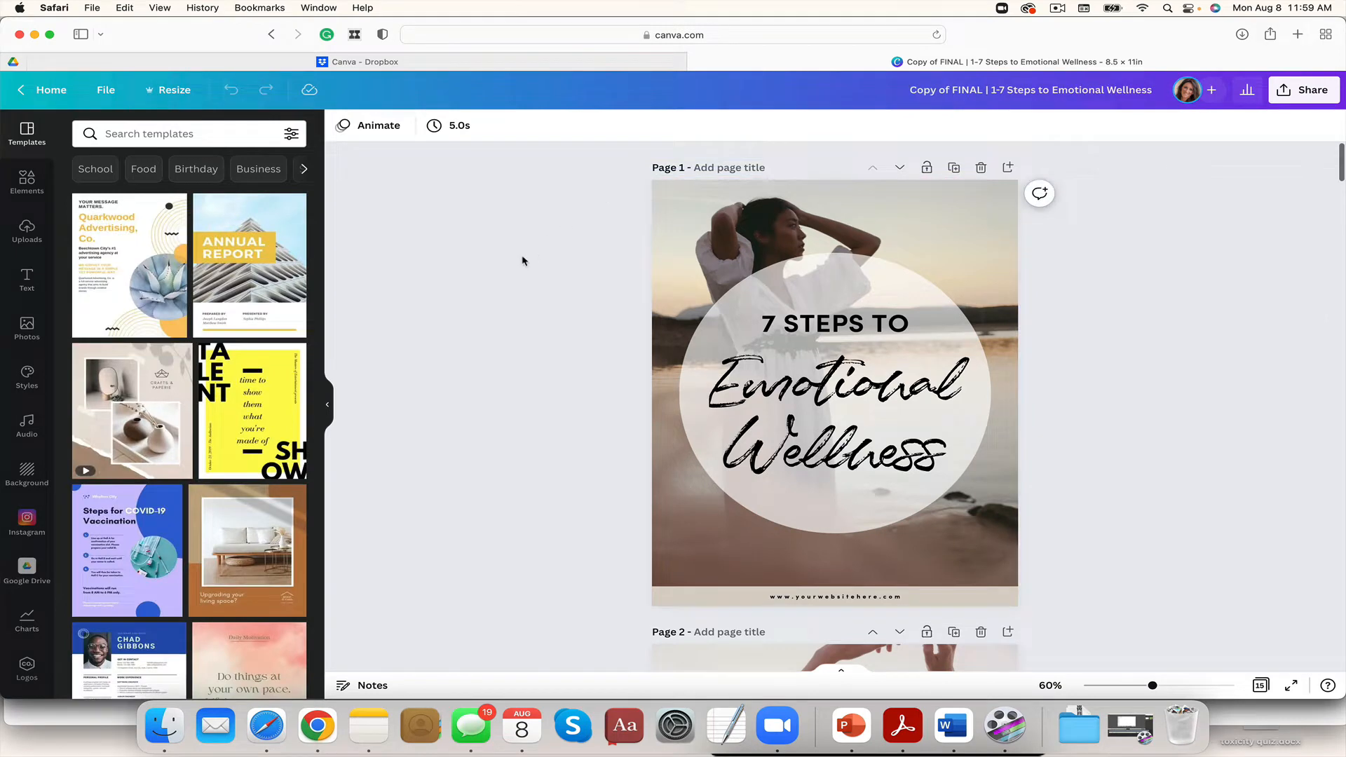
{"action": "left_click", "coordinate": [26, 328]}
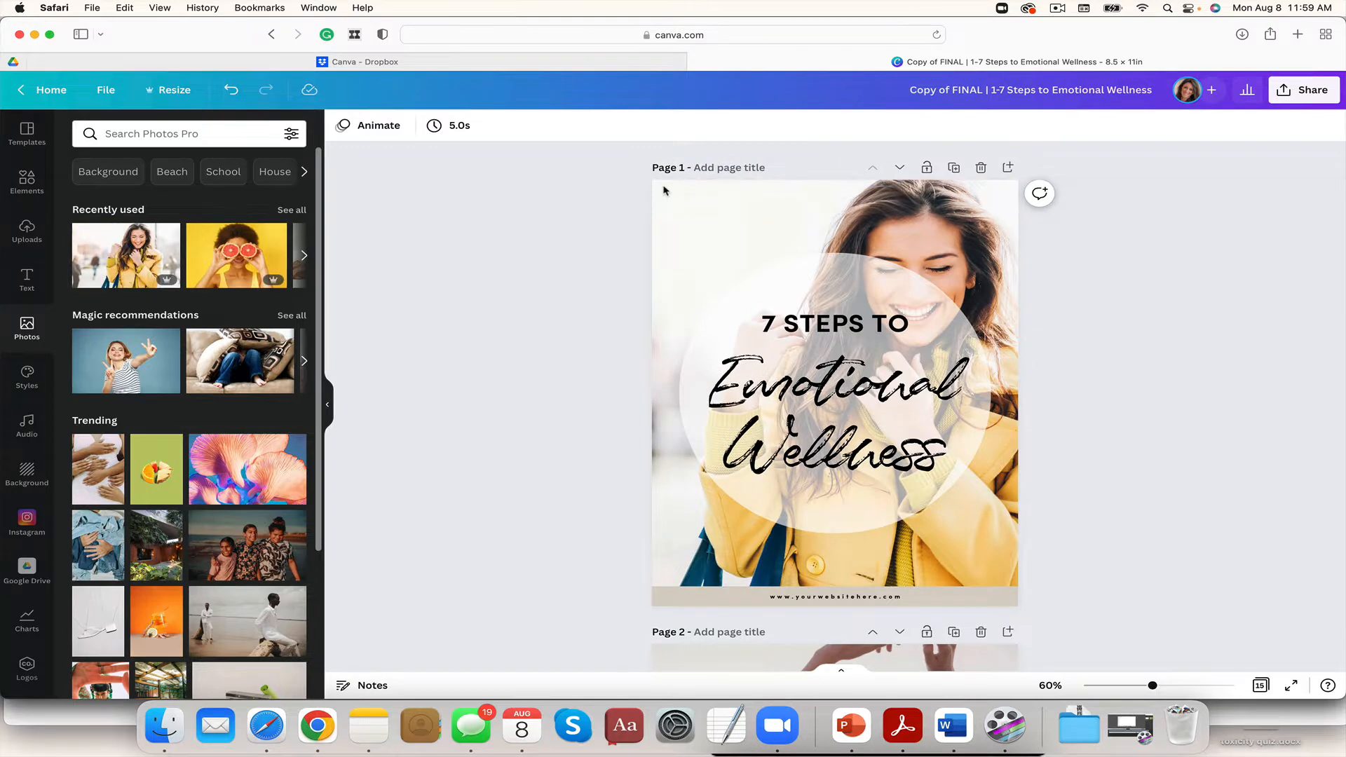
{"action": "mouse_move", "coordinate": [231, 90]}
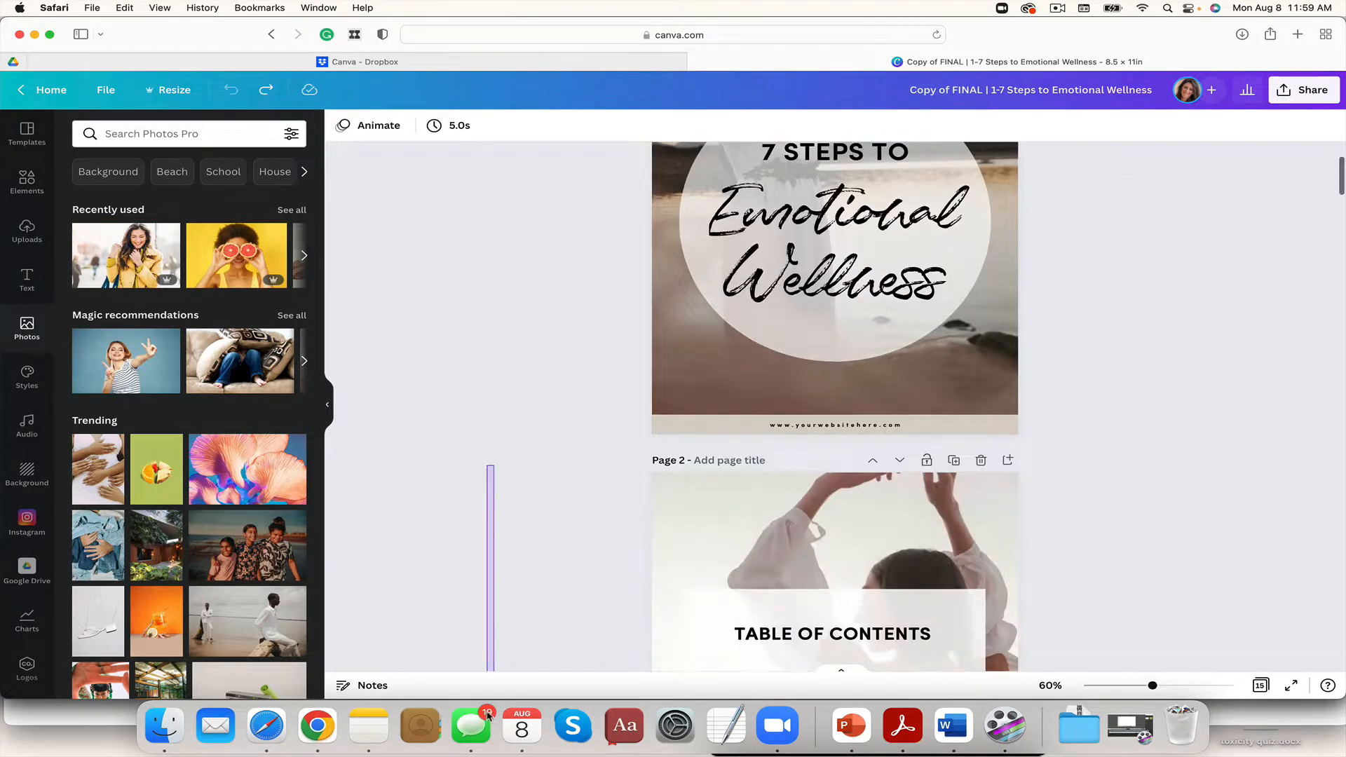
- Scroll through the guide's pages from page 10 down to the final Conclusion page
{"action": "scroll", "scroll_direction": "down", "scroll_amount": 3}
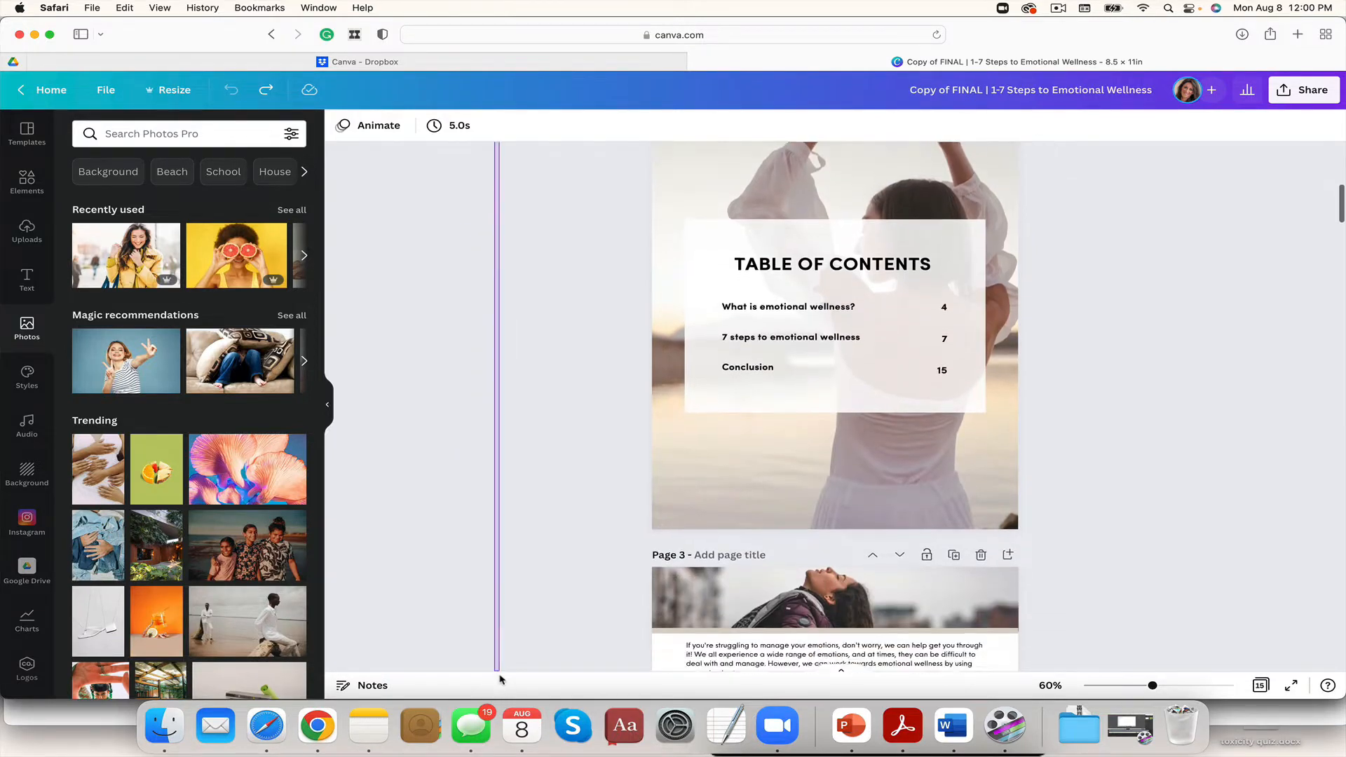
{"action": "scroll", "scroll_direction": "down", "scroll_amount": 3}
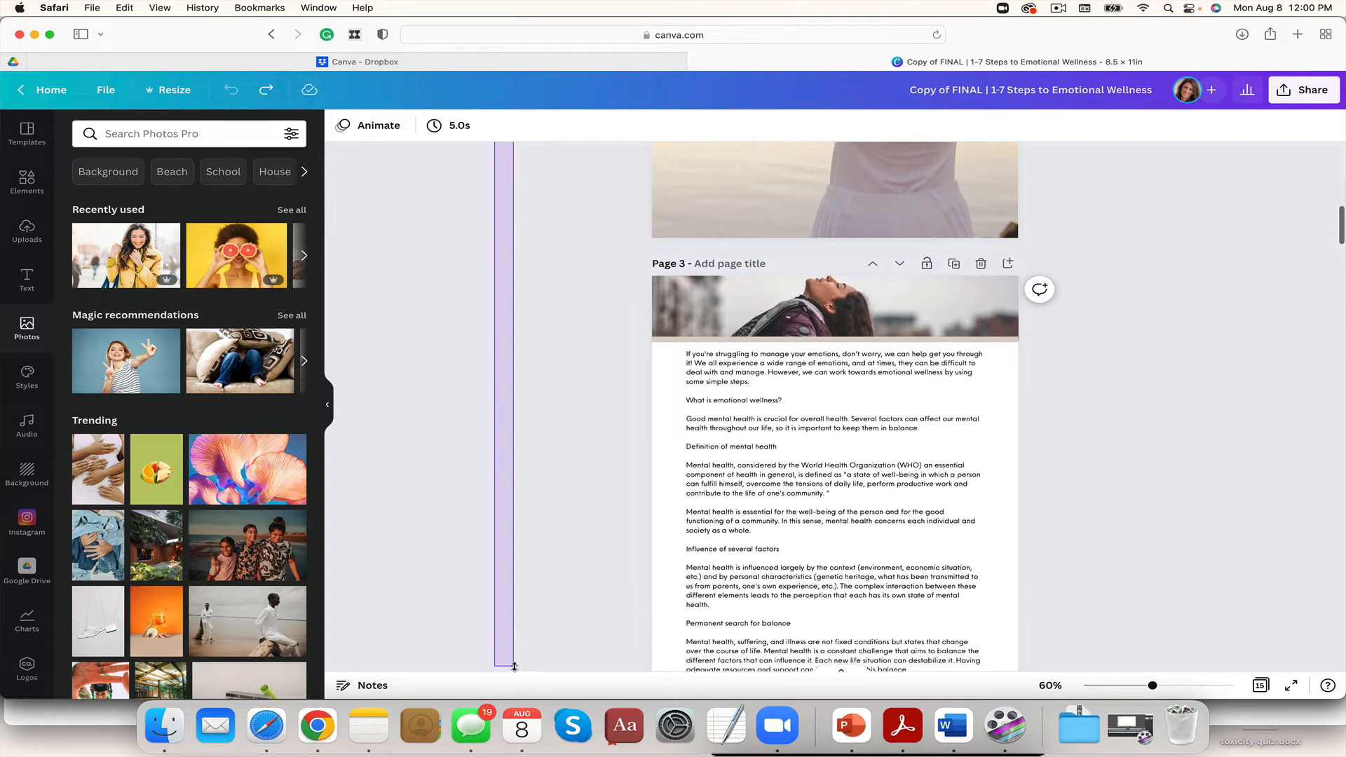
{"action": "scroll", "scroll_direction": "down", "scroll_amount": 3}
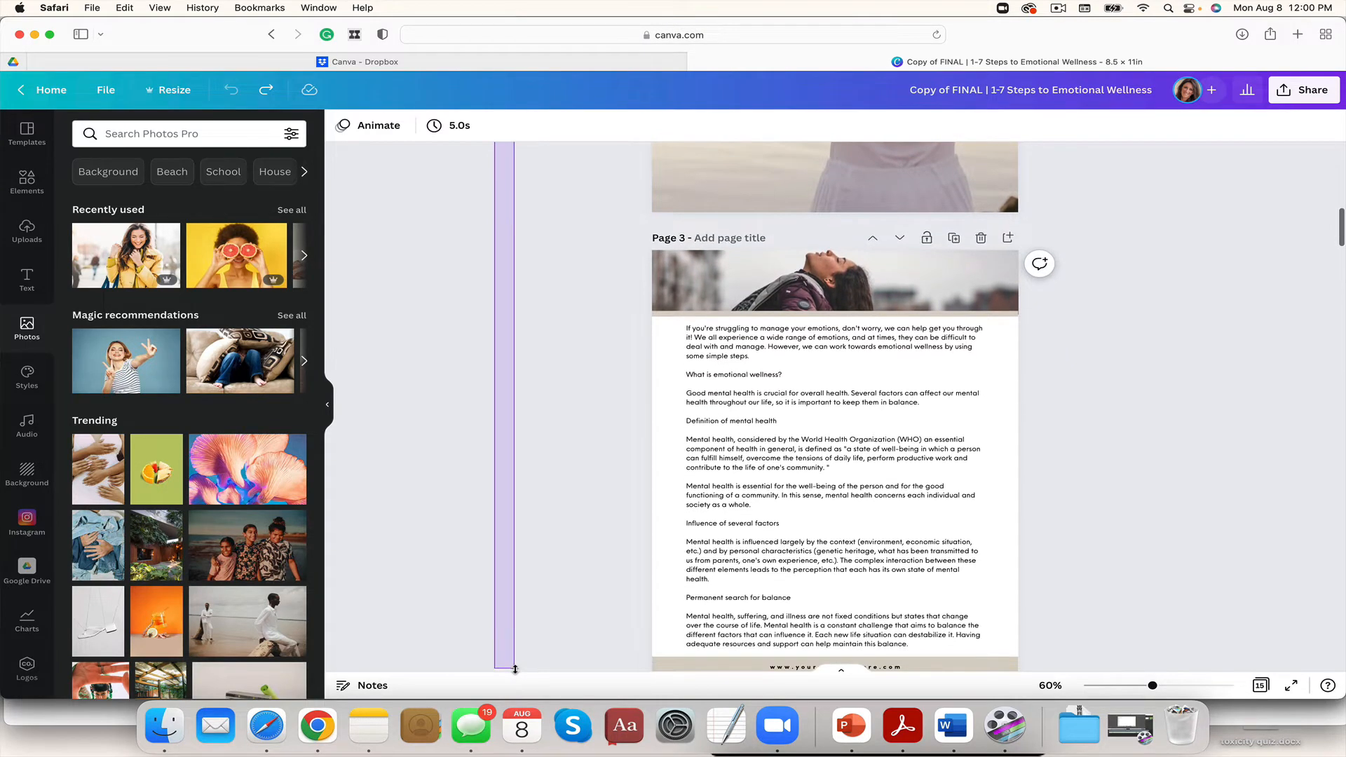
{"action": "scroll", "scroll_direction": "down", "scroll_amount": 3}
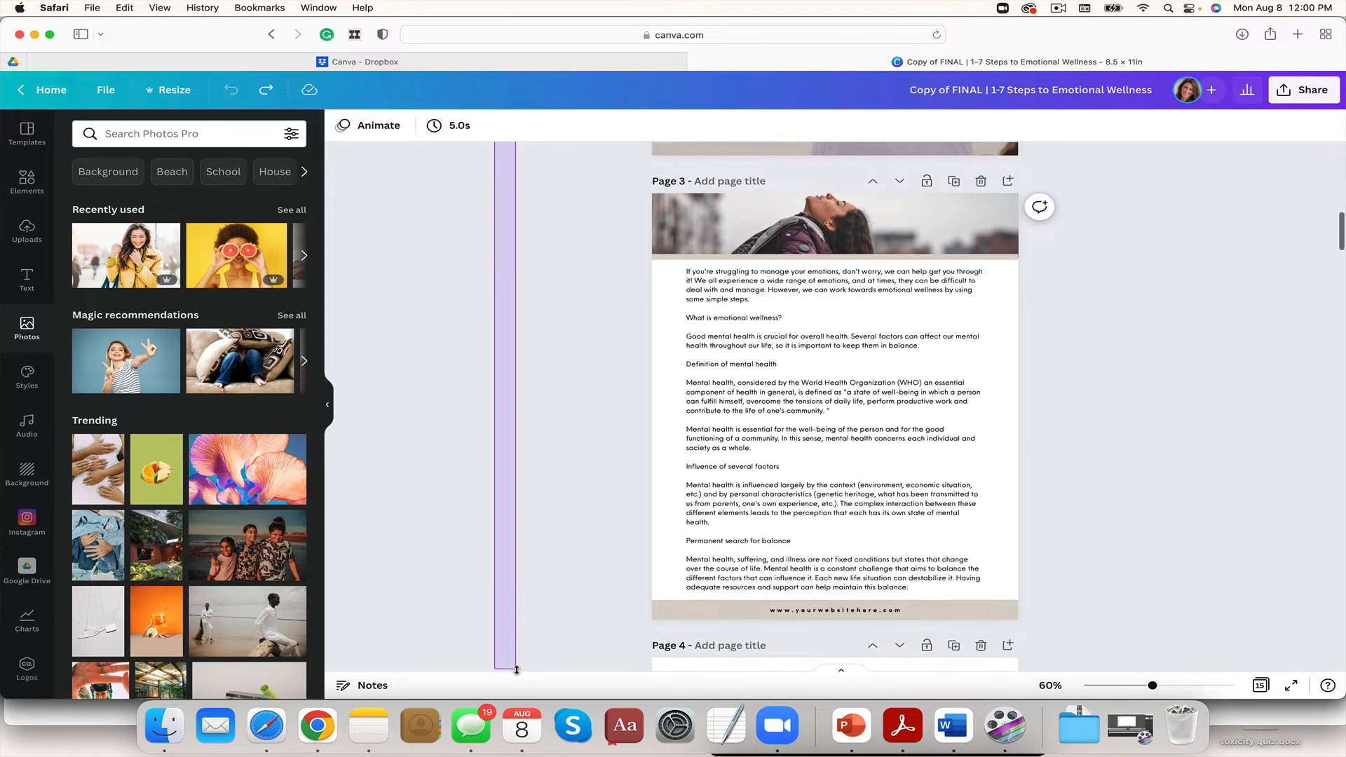
{"action": "scroll", "scroll_direction": "down", "scroll_amount": 3}
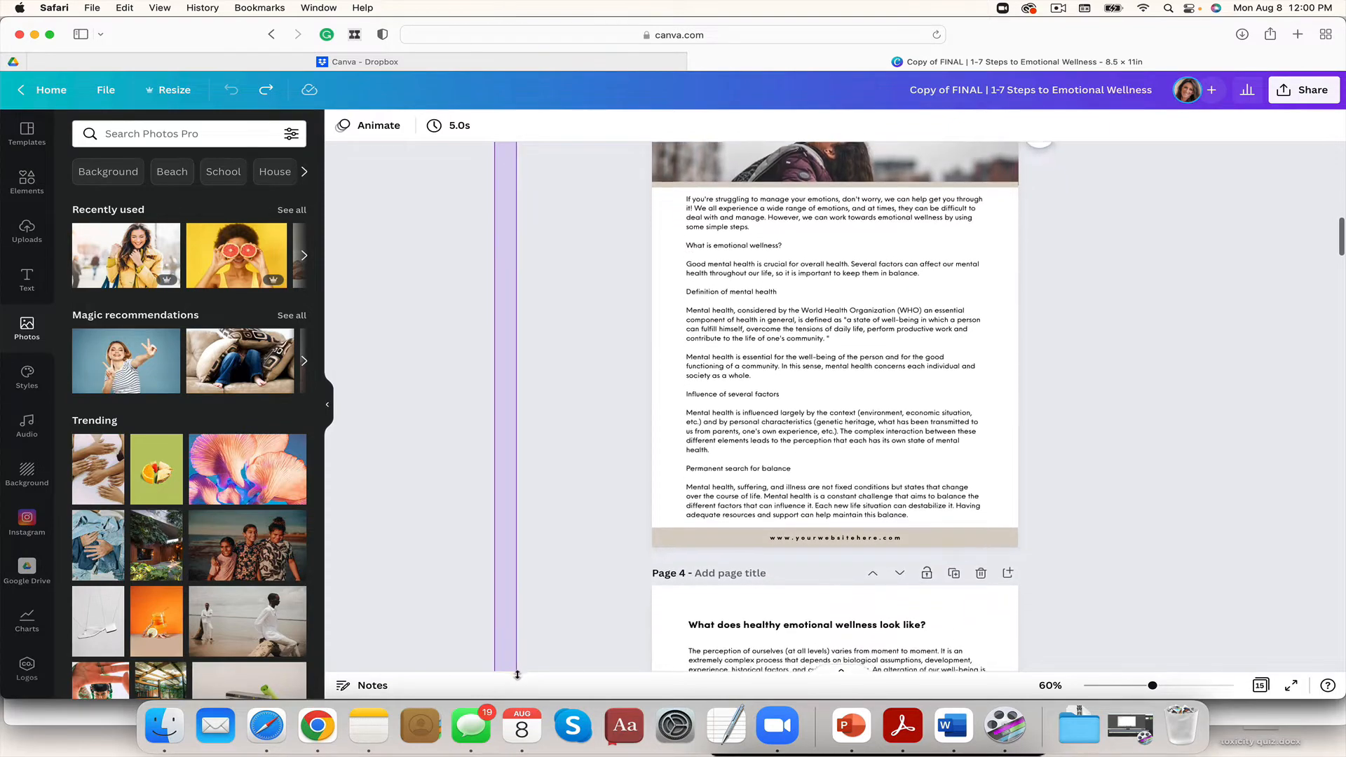
{"action": "scroll", "scroll_direction": "down", "scroll_amount": 3}
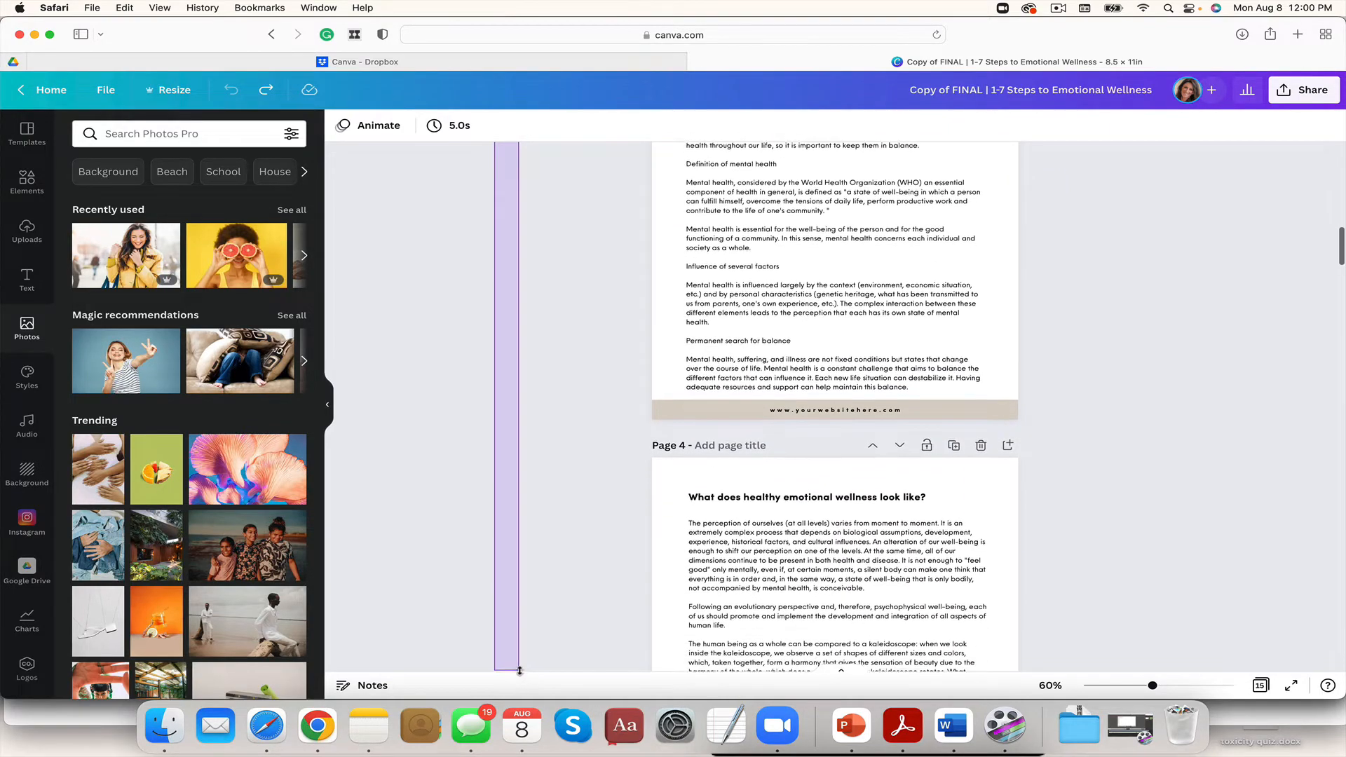
{"action": "scroll", "scroll_direction": "down", "scroll_amount": 3}
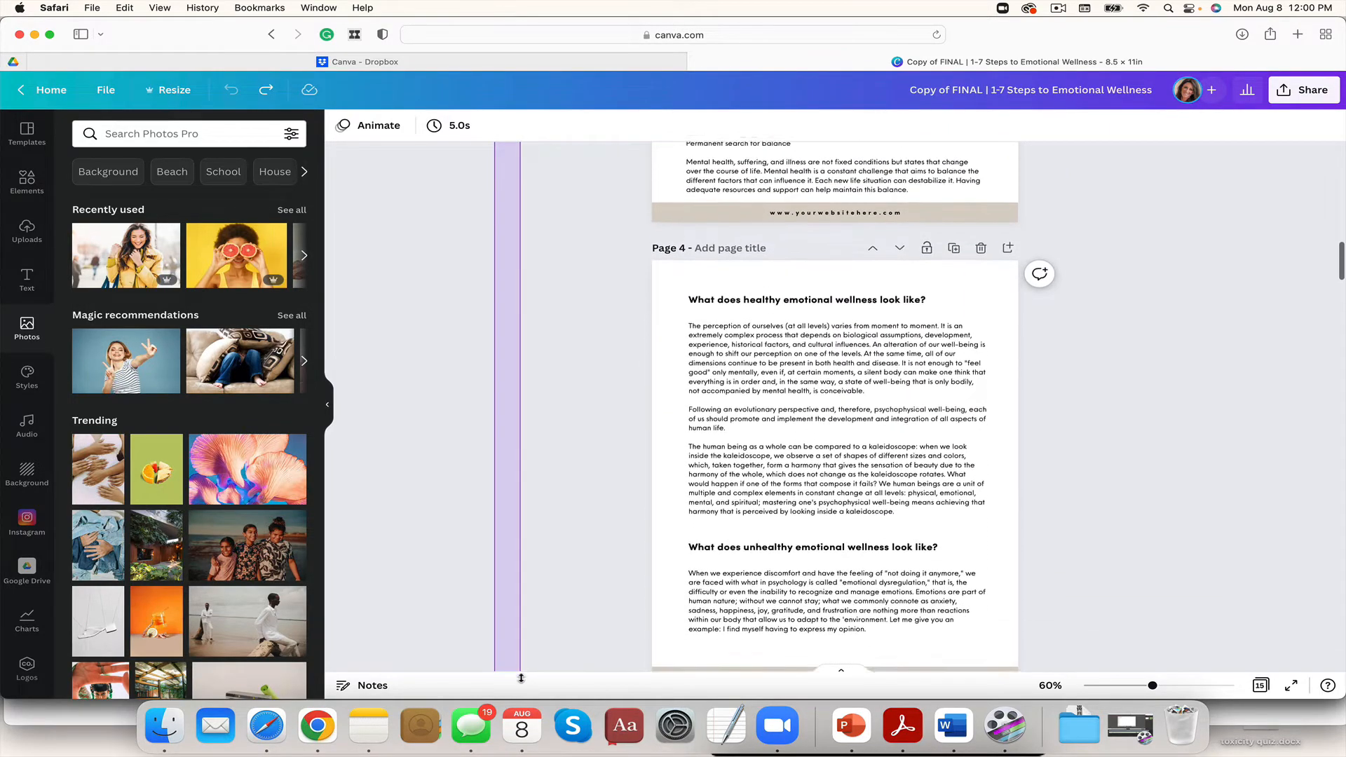
{"action": "scroll", "scroll_direction": "down", "scroll_amount": 3}
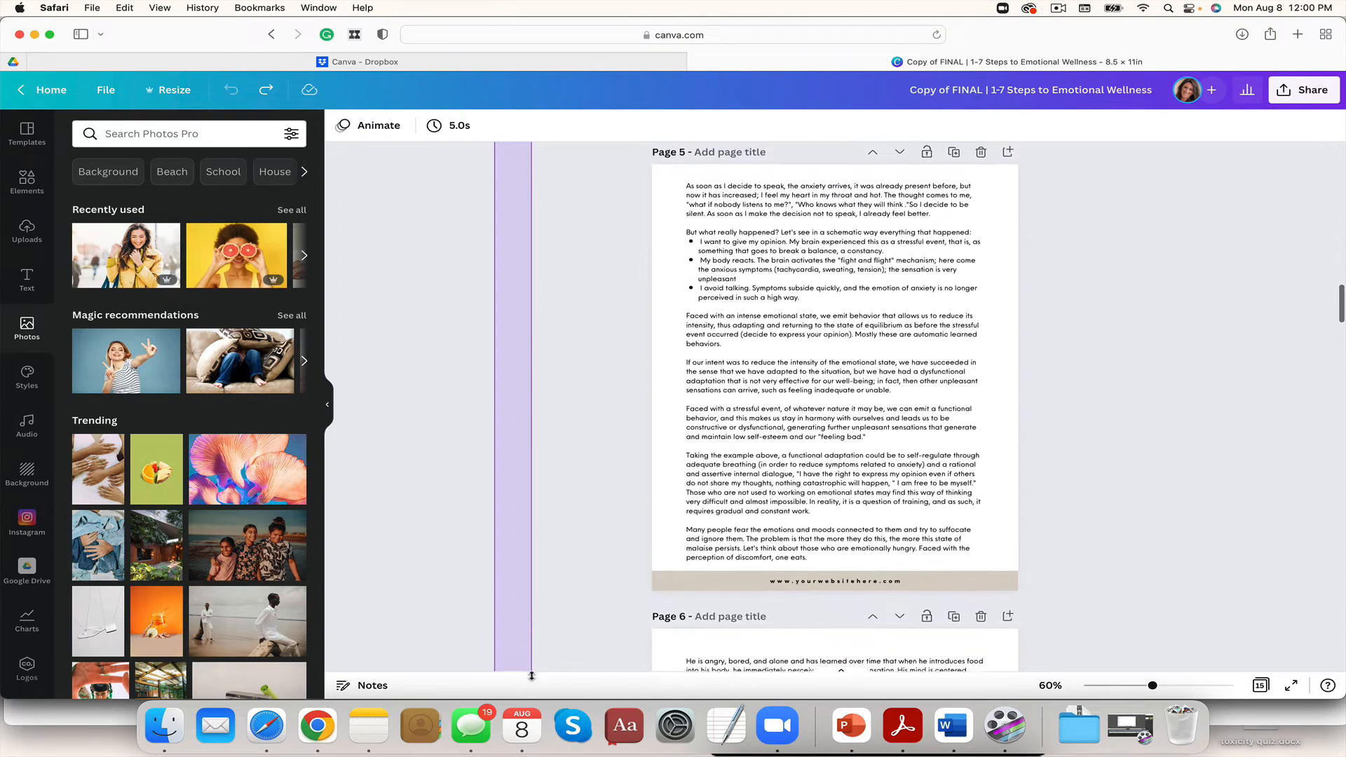
{"action": "scroll", "scroll_direction": "down", "scroll_amount": 3}
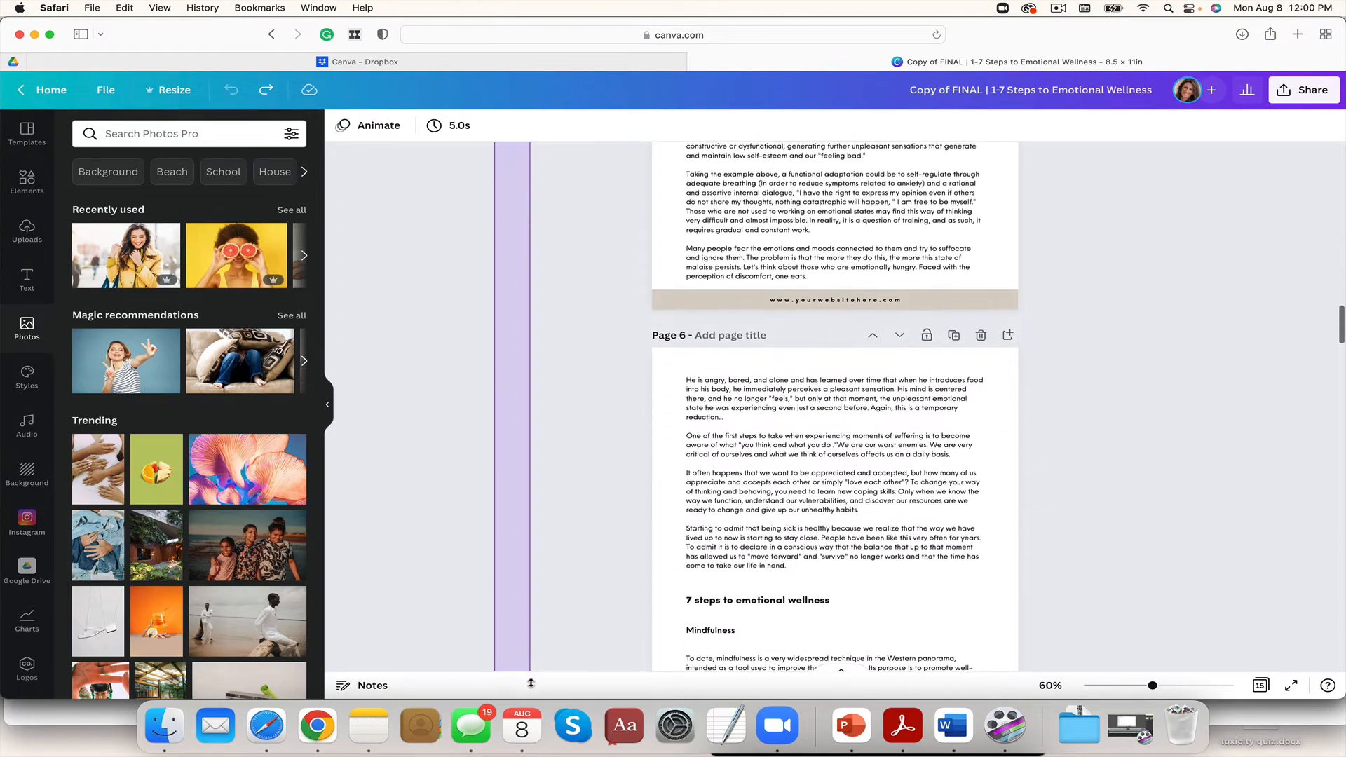
{"action": "scroll", "scroll_direction": "down", "scroll_amount": 3}
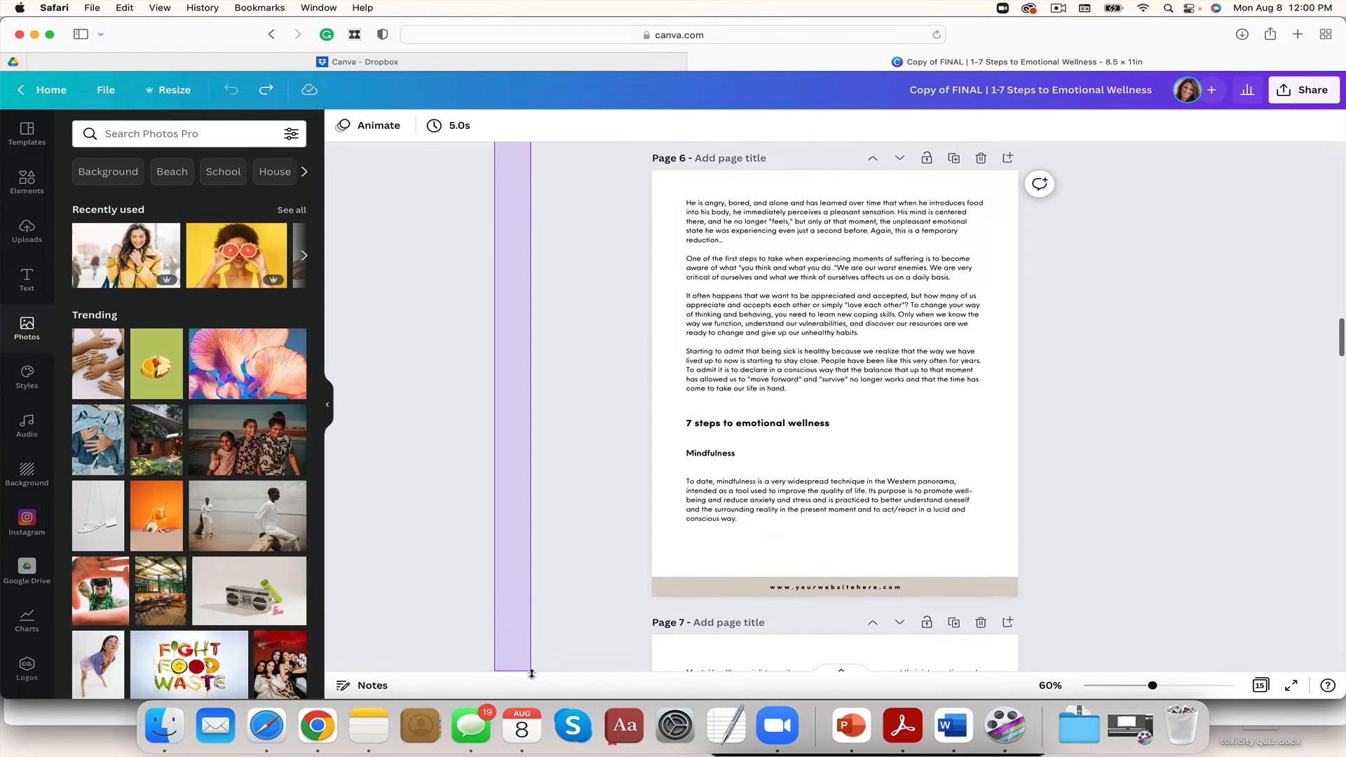
{"action": "scroll", "scroll_direction": "down", "scroll_amount": 3}
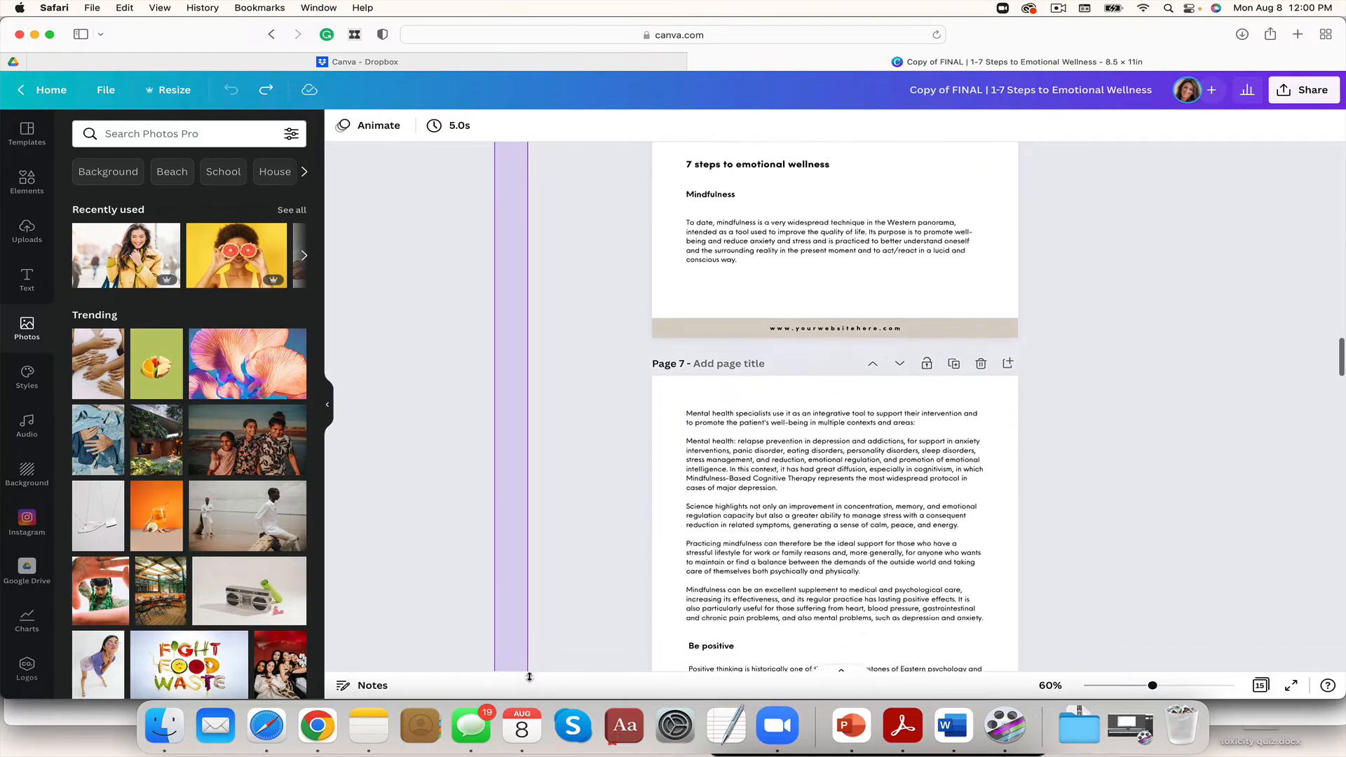
{"action": "scroll", "scroll_direction": "down", "scroll_amount": 3}
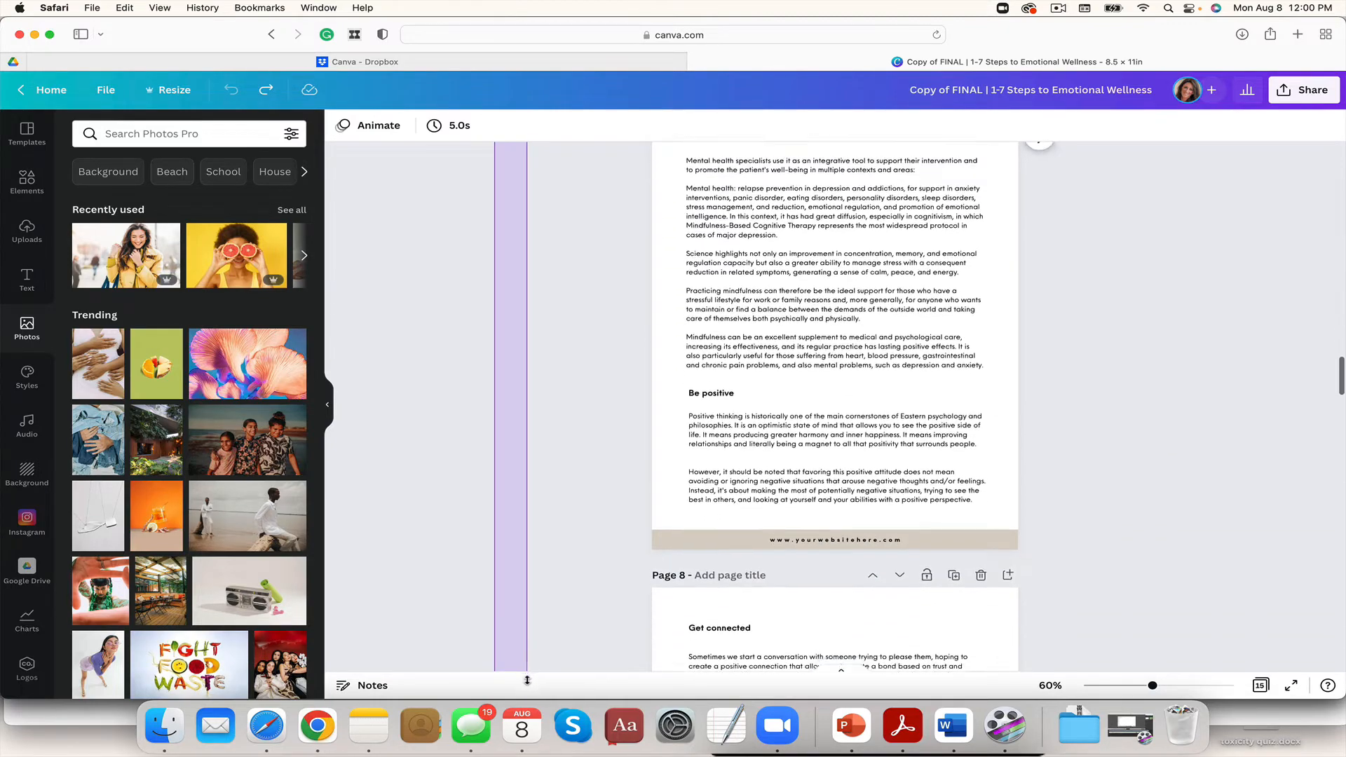
{"action": "scroll", "scroll_direction": "down", "scroll_amount": 3}
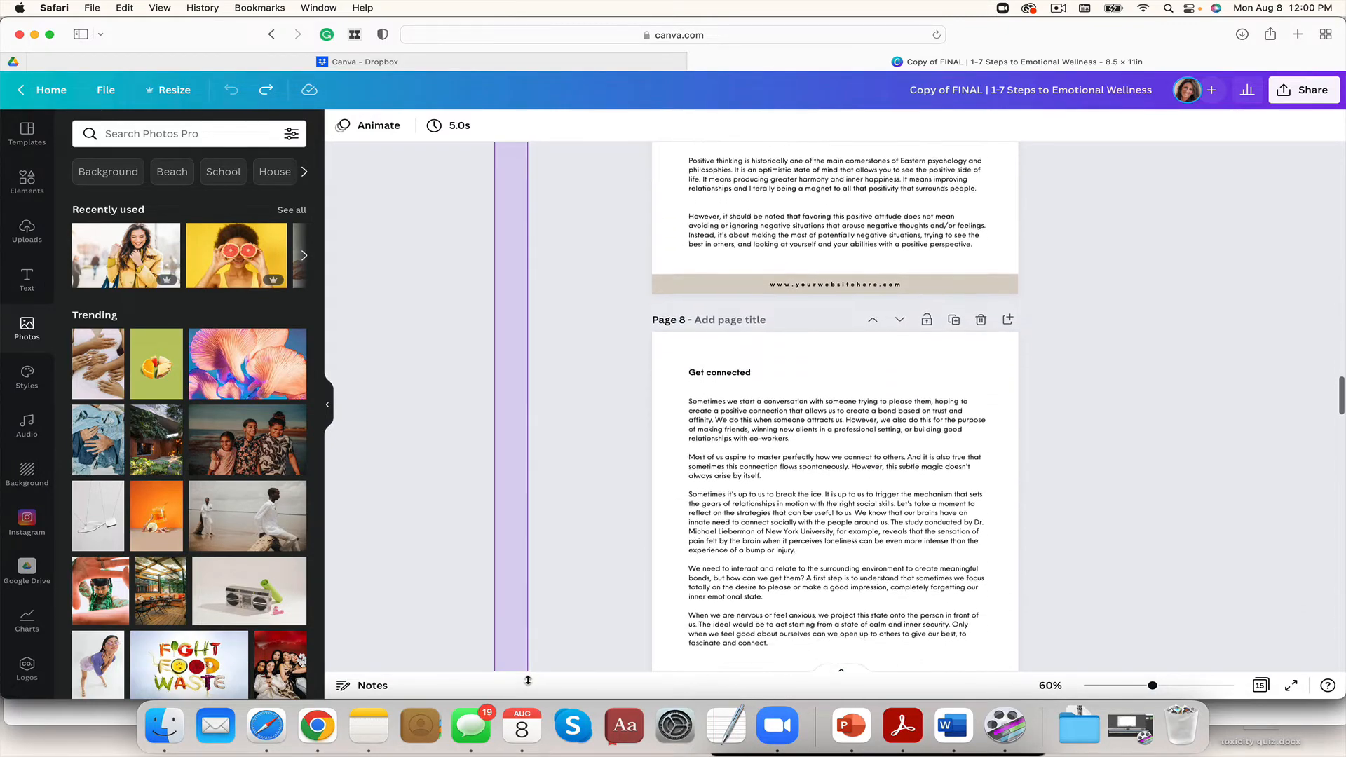
{"action": "scroll", "scroll_direction": "down", "scroll_amount": 3}
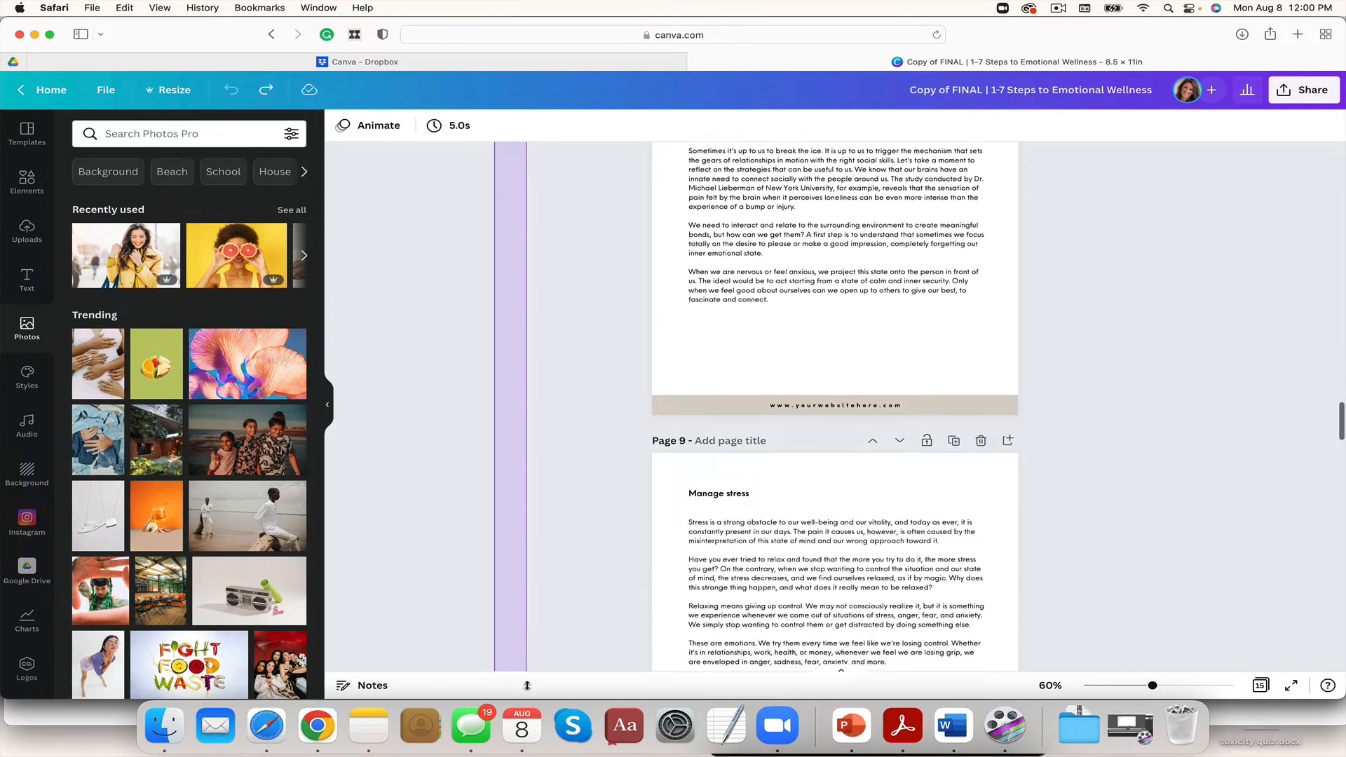
{"action": "scroll", "scroll_direction": "down", "scroll_amount": 3}
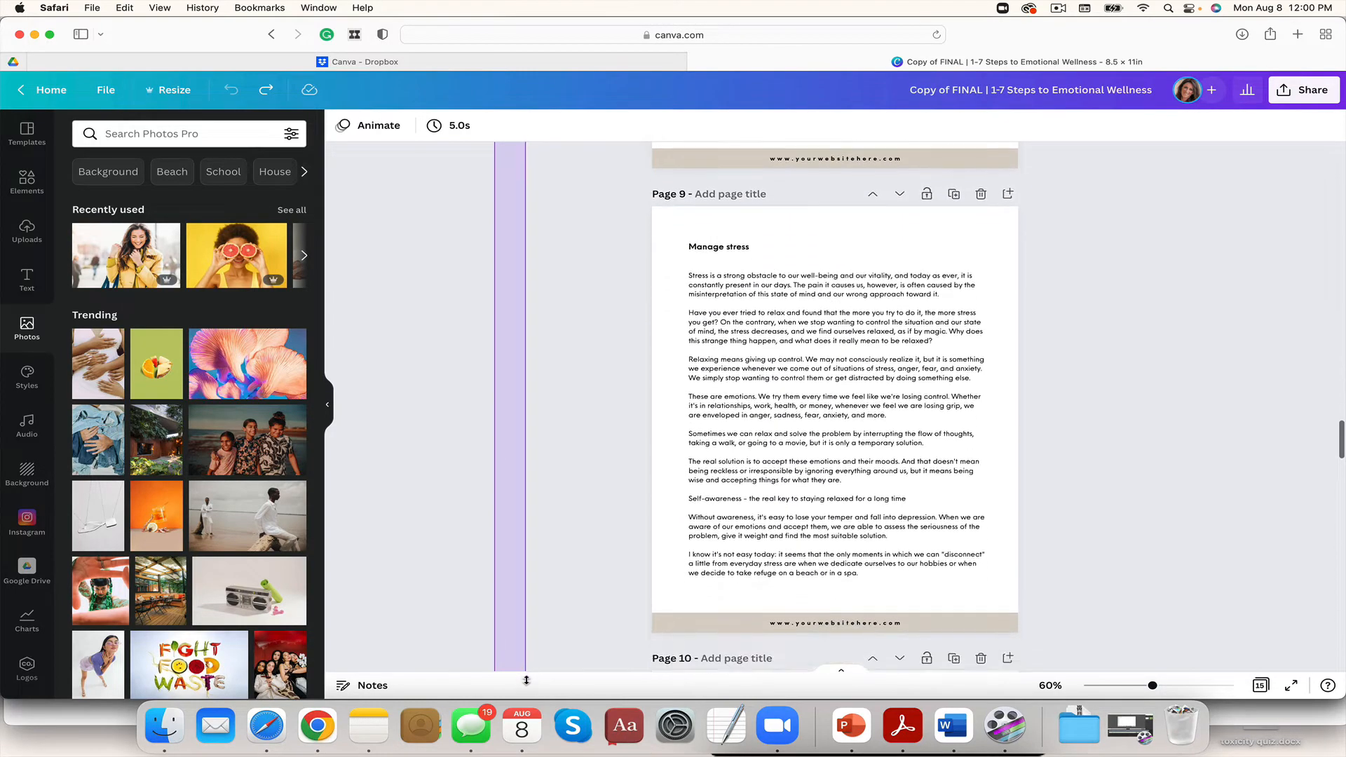
{"action": "scroll", "scroll_direction": "down", "scroll_amount": 3}
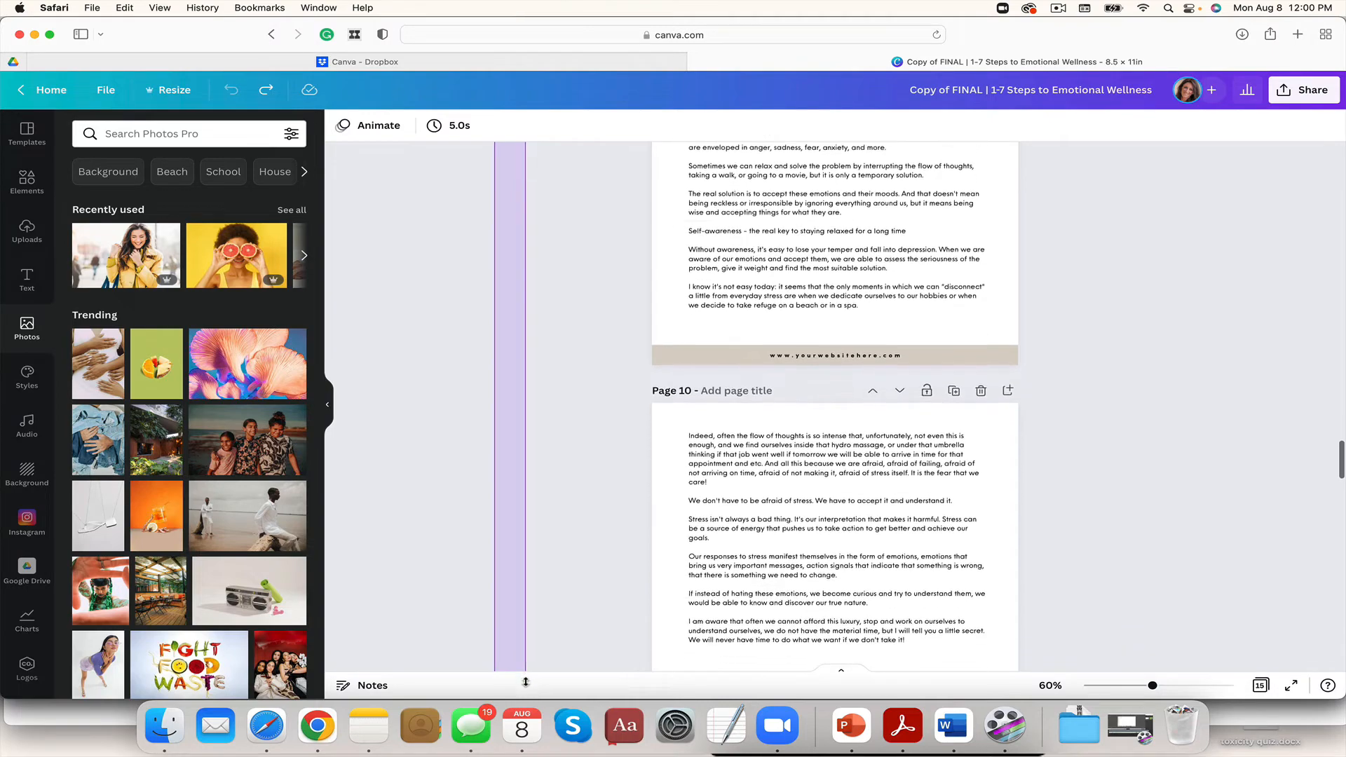
{"action": "scroll", "scroll_direction": "down", "scroll_amount": 3}
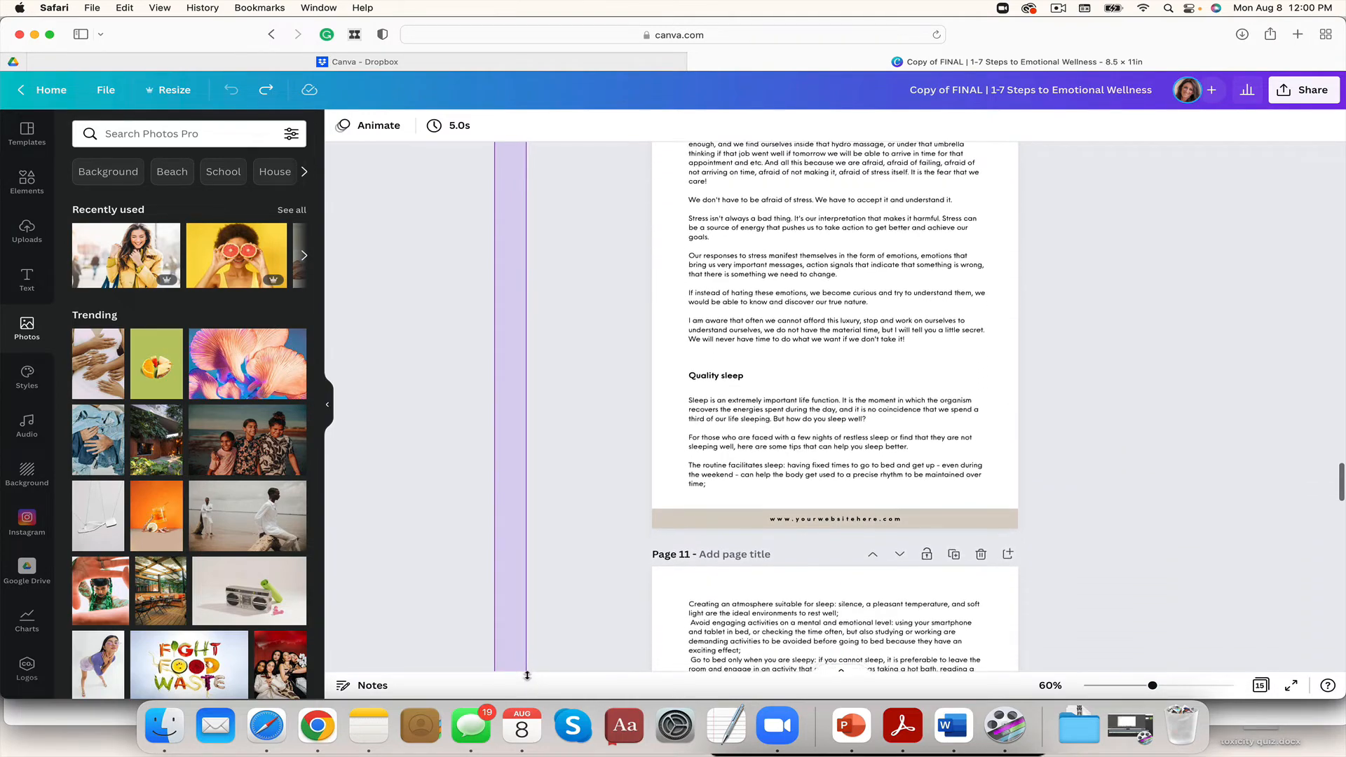
{"action": "scroll", "scroll_direction": "down", "scroll_amount": 3}
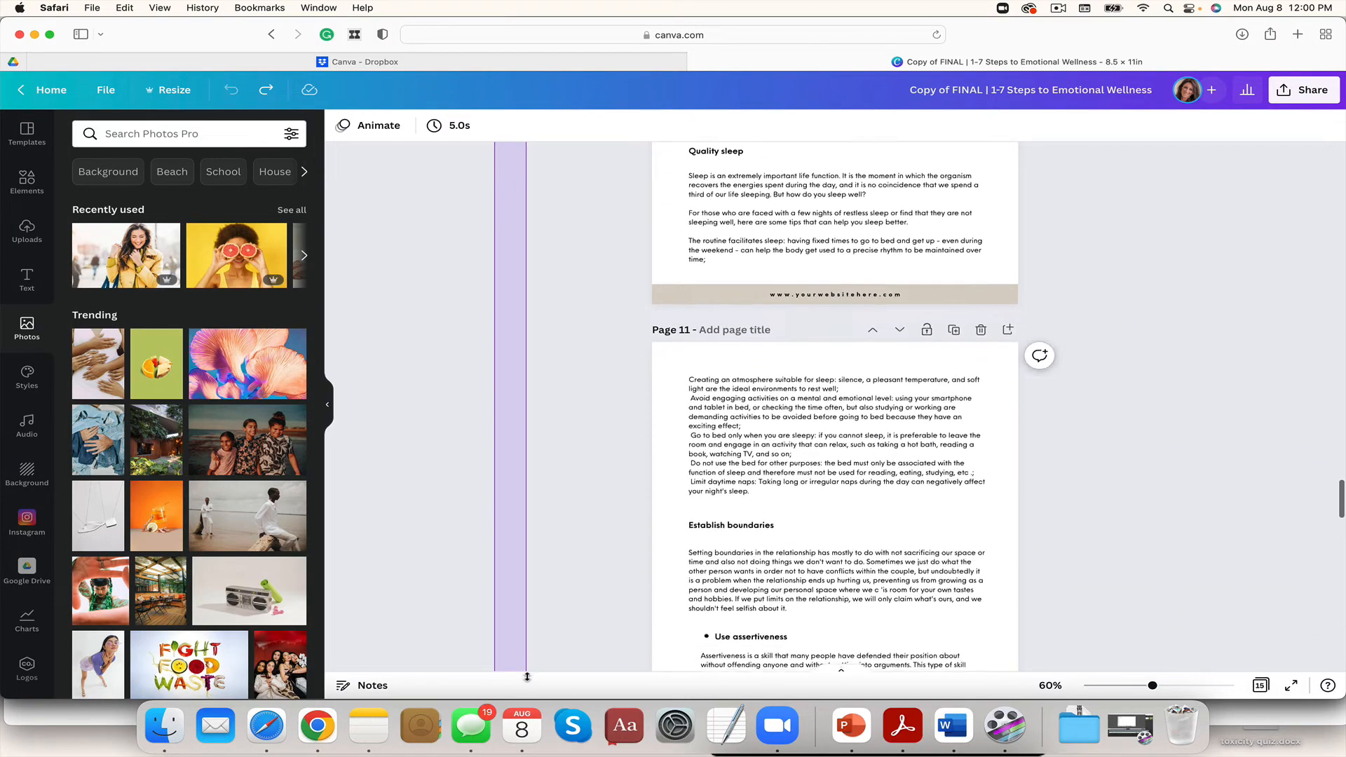
{"action": "scroll", "scroll_direction": "down", "scroll_amount": 3}
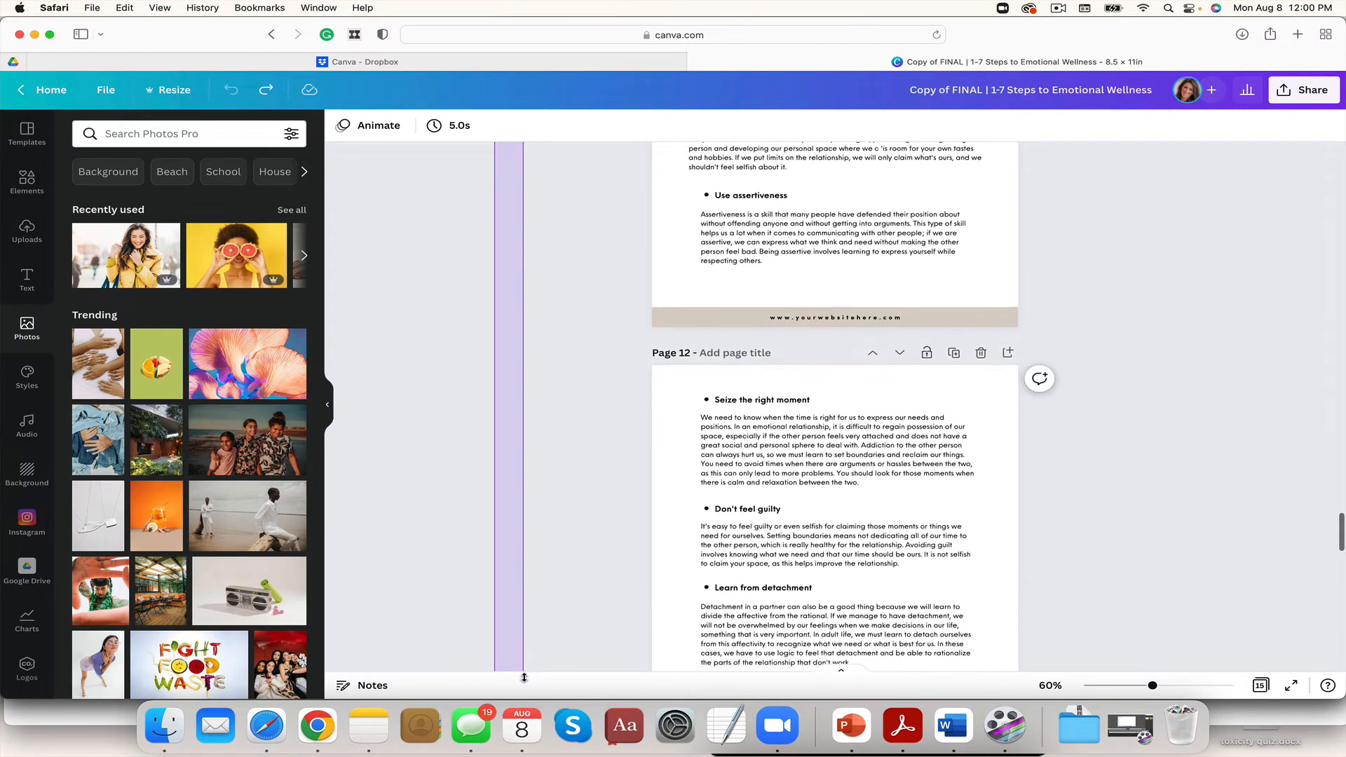
{"action": "scroll", "scroll_direction": "down", "scroll_amount": 3}
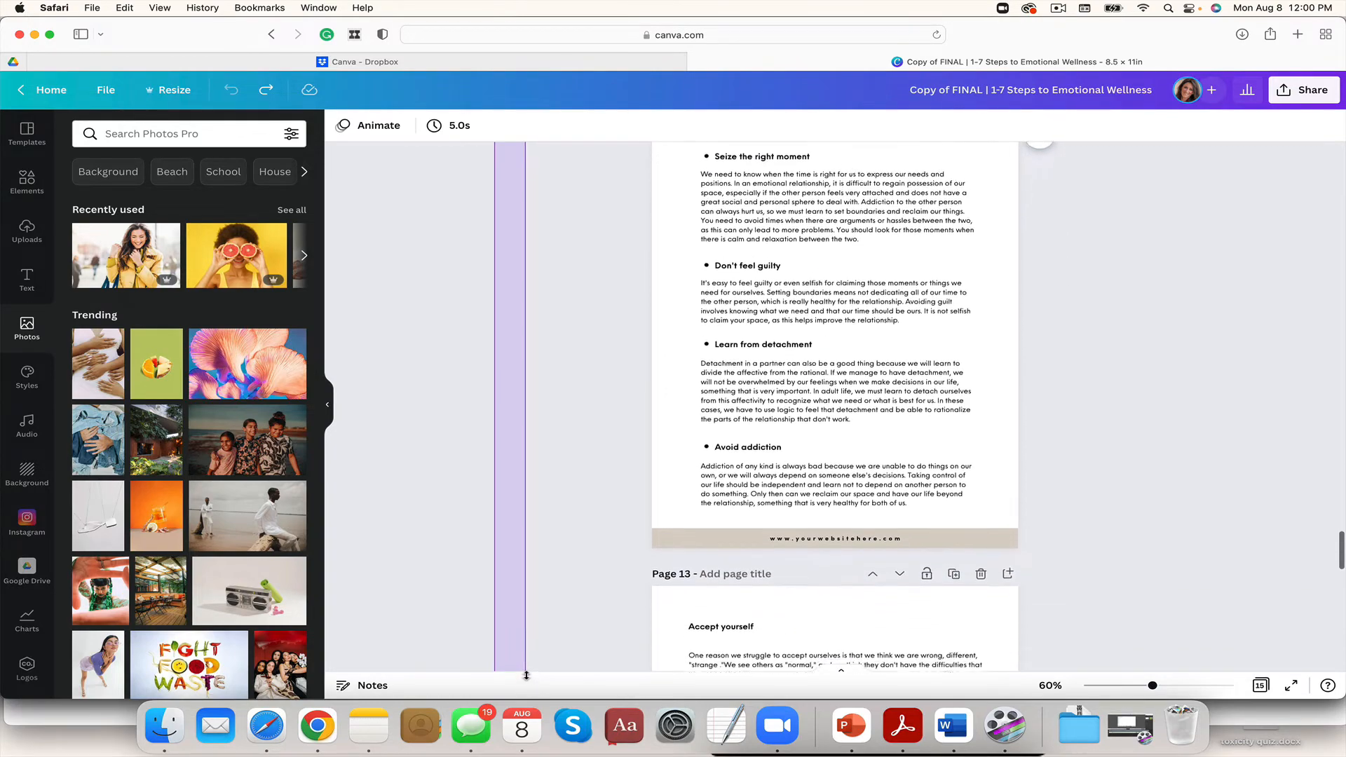
{"action": "scroll", "scroll_direction": "down", "scroll_amount": 3}
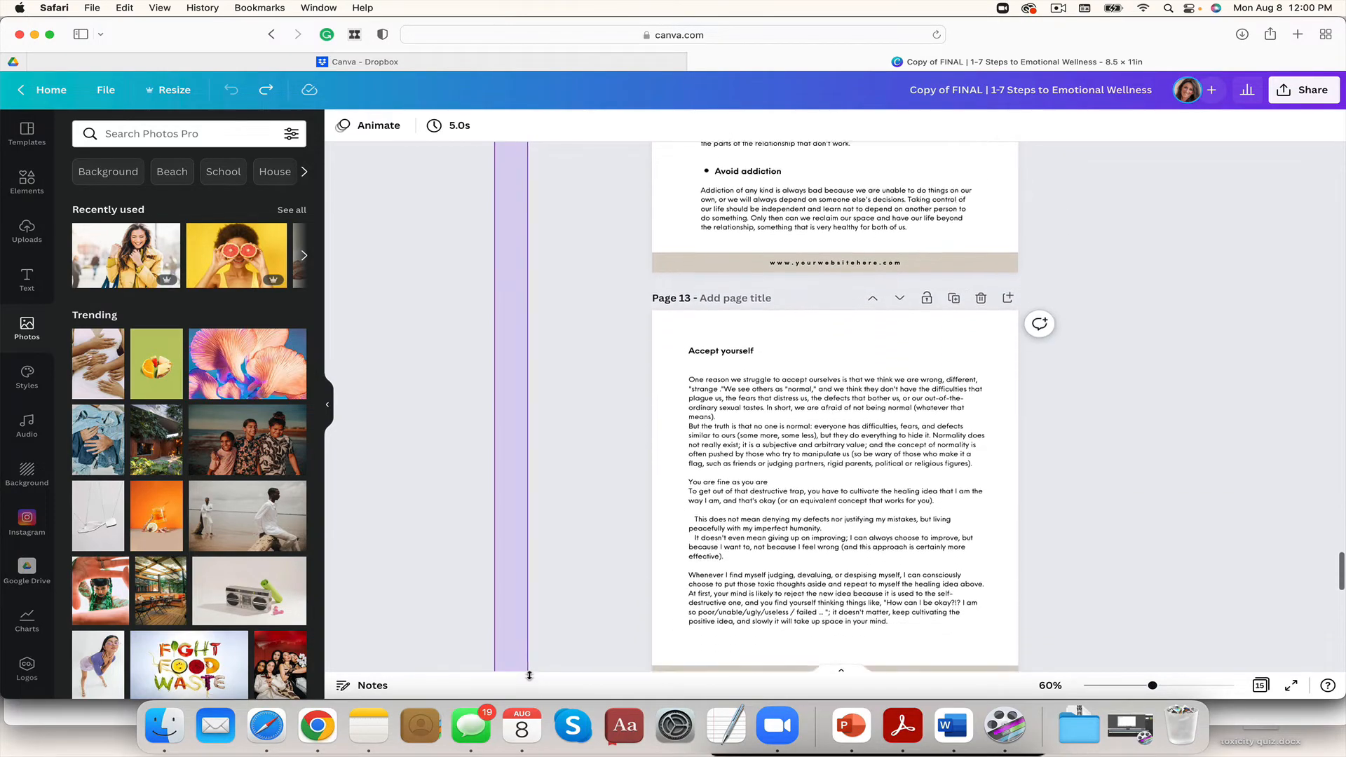
{"action": "scroll", "scroll_direction": "down", "scroll_amount": 3}
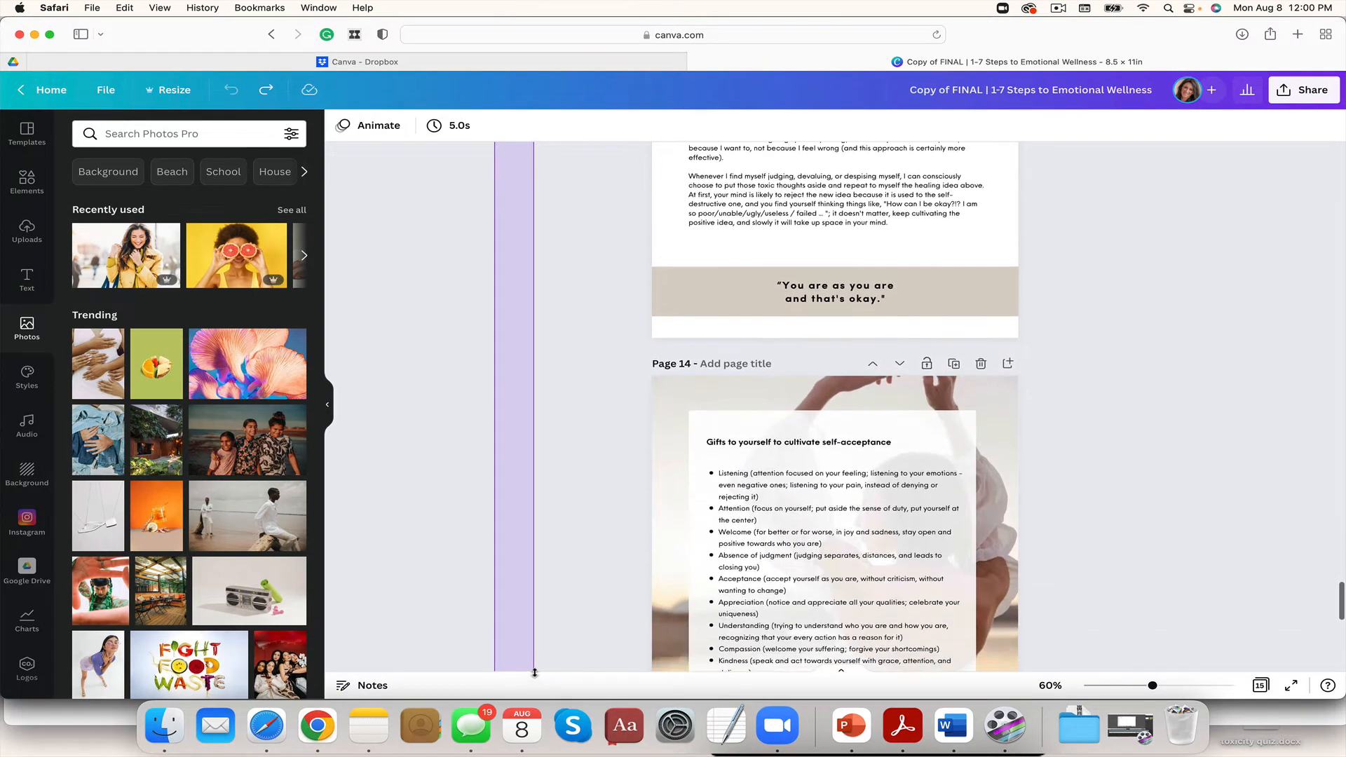
{"action": "scroll", "scroll_direction": "down", "scroll_amount": 3}
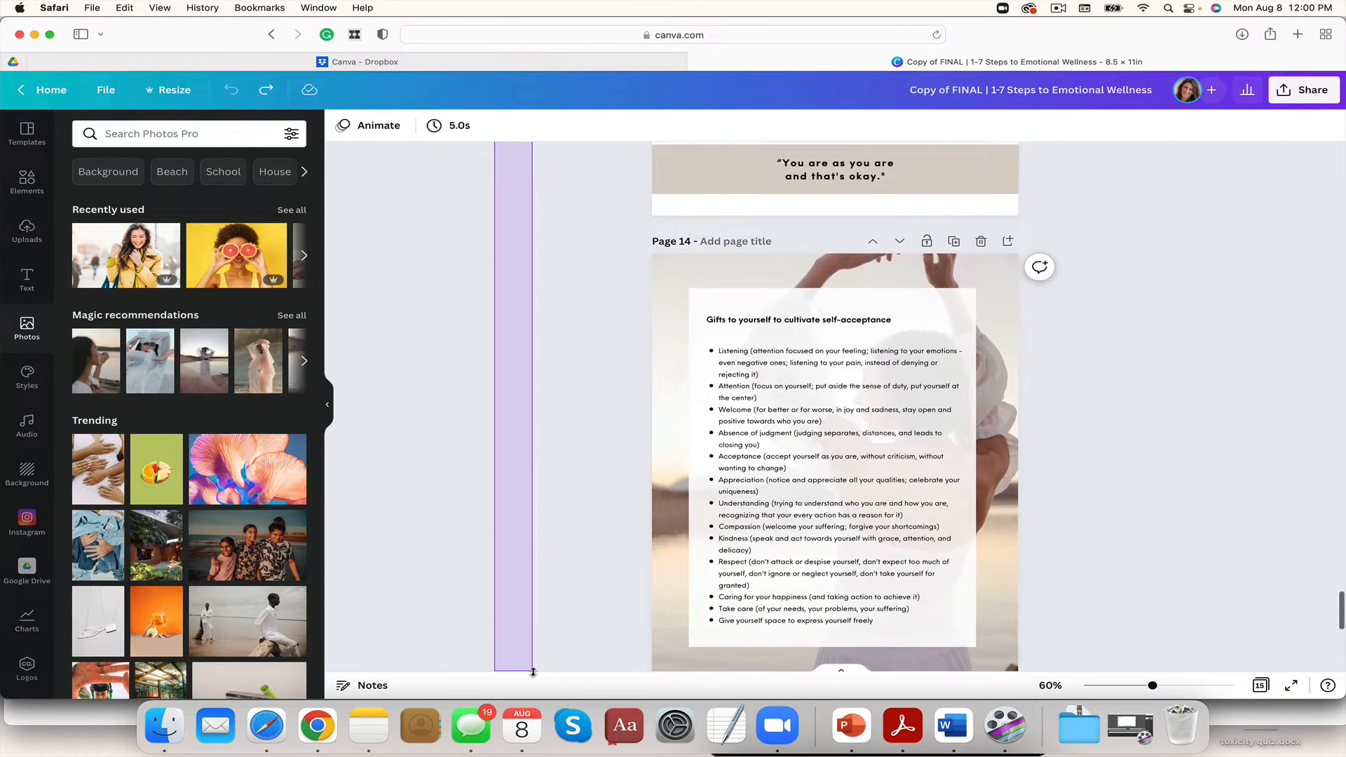
{"action": "scroll", "scroll_direction": "down", "scroll_amount": 3}
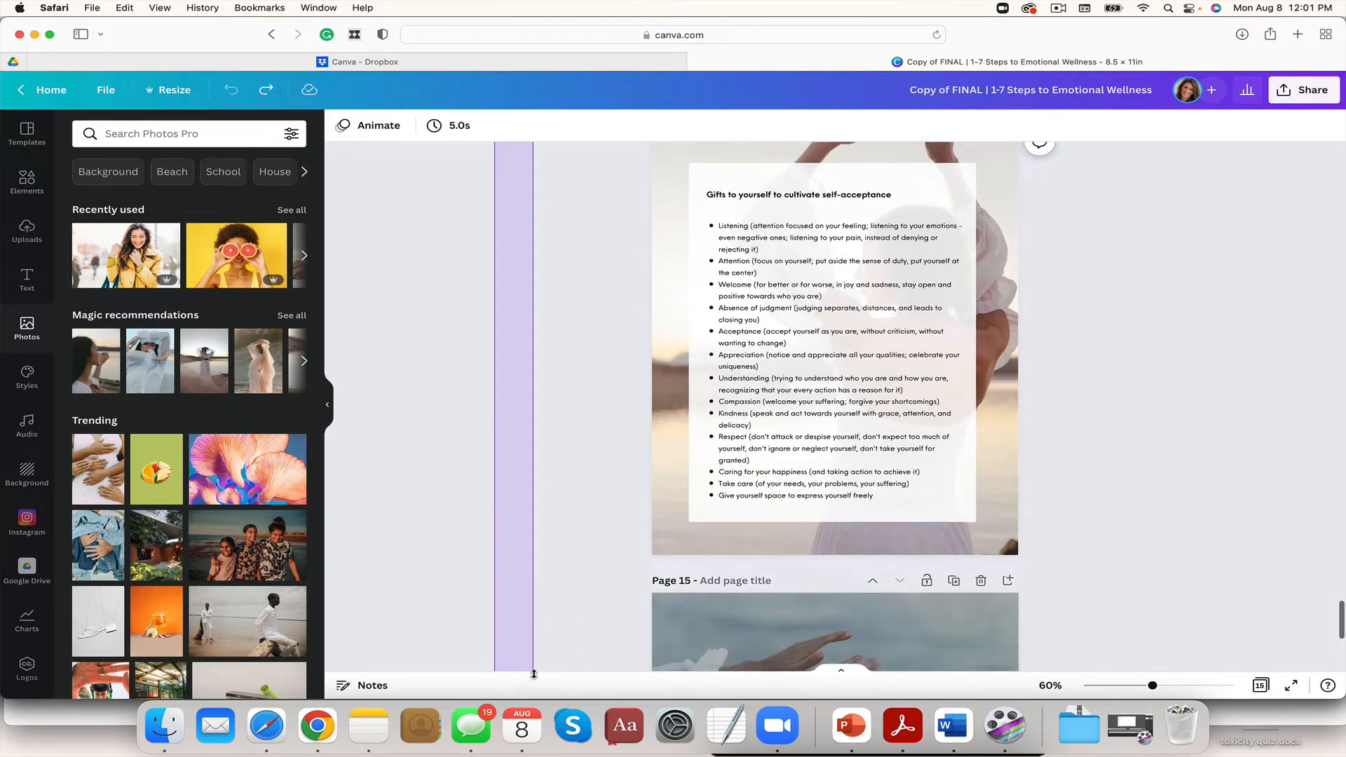
{"action": "scroll", "scroll_direction": "down", "scroll_amount": 3}
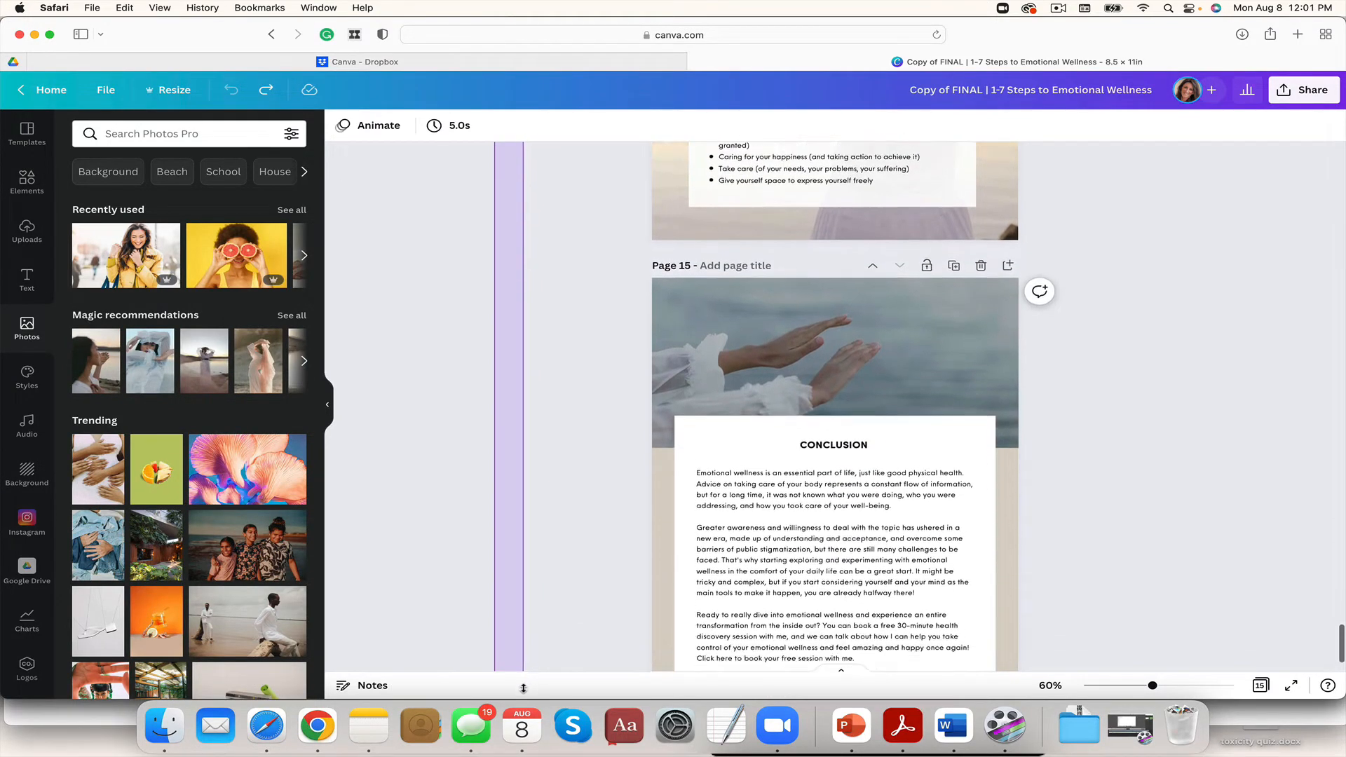
{"action": "scroll", "scroll_direction": "down", "scroll_amount": 3}
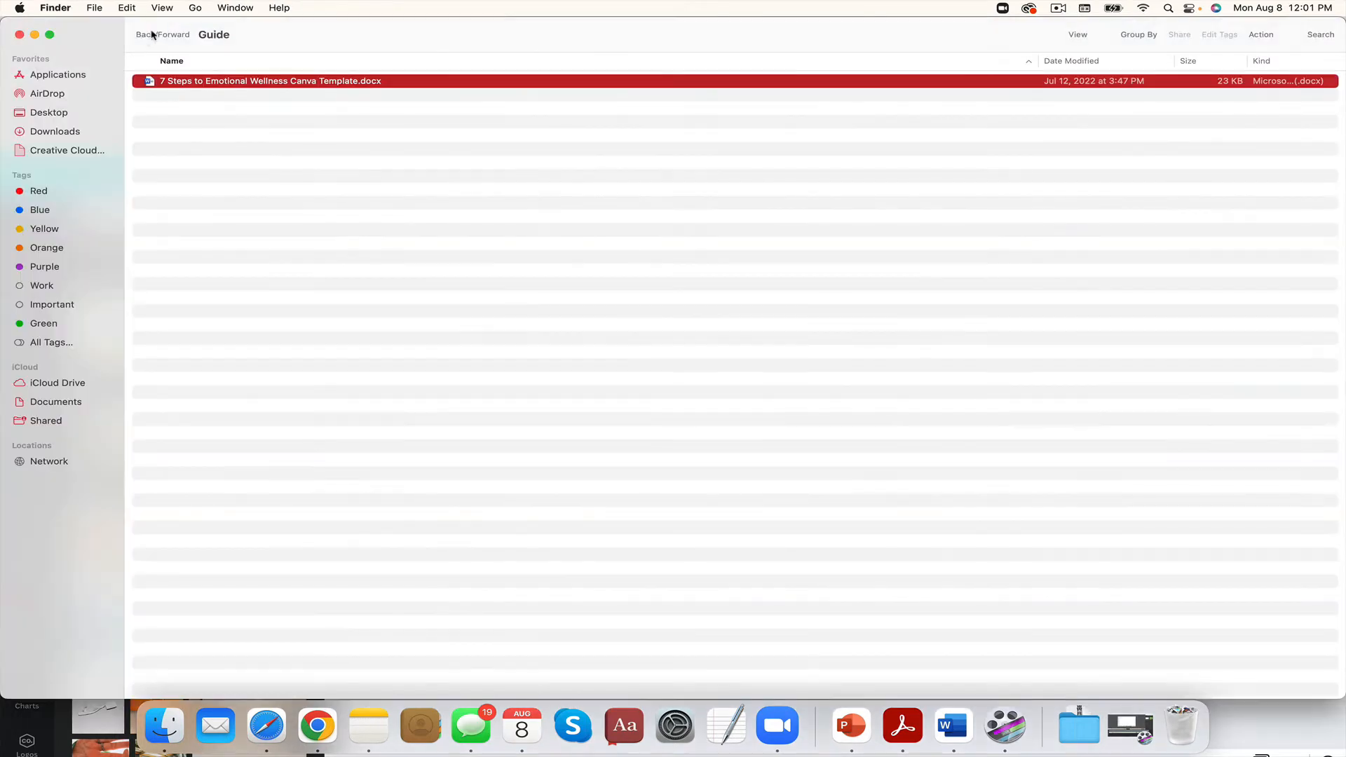
- Go to the 10 social media images folder and show its files as icon thumbnails
{"action": "left_click", "coordinate": [143, 34]}
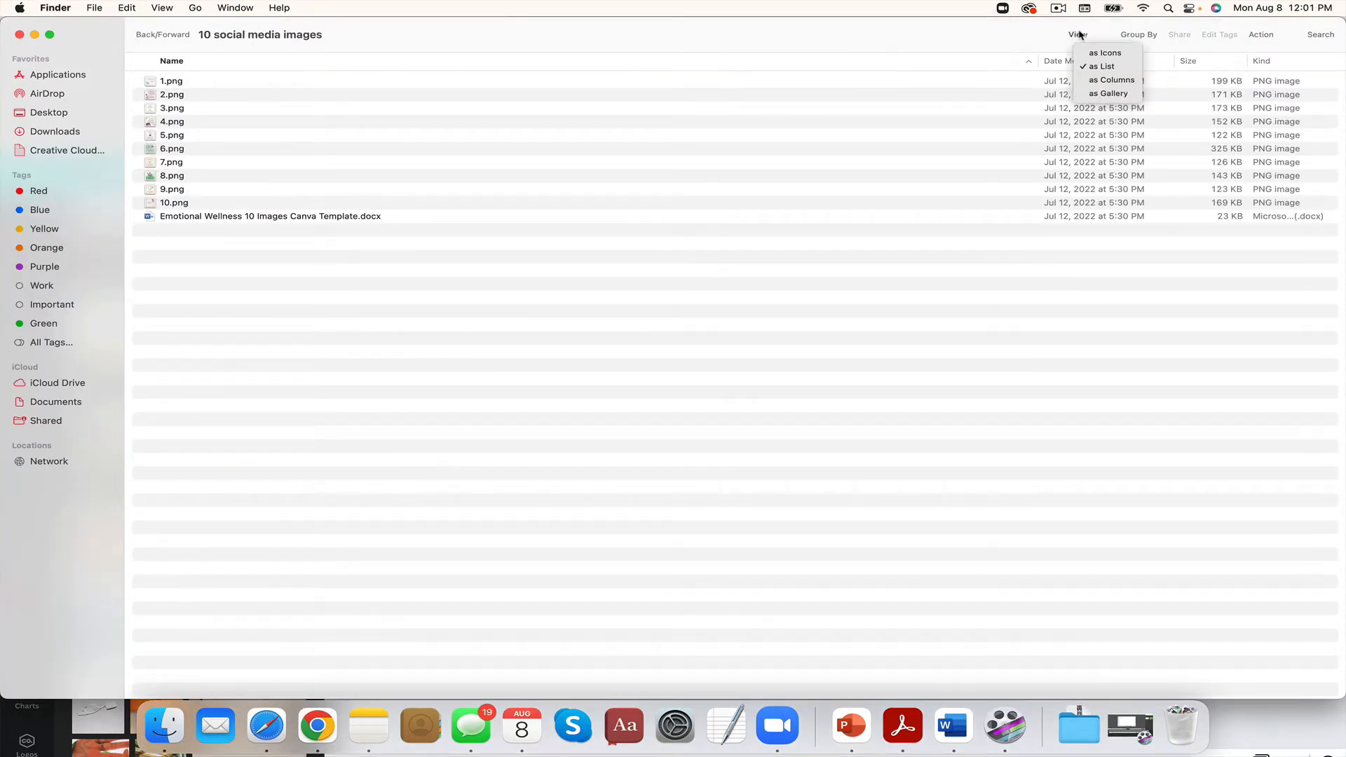
{"action": "left_click", "coordinate": [1106, 52]}
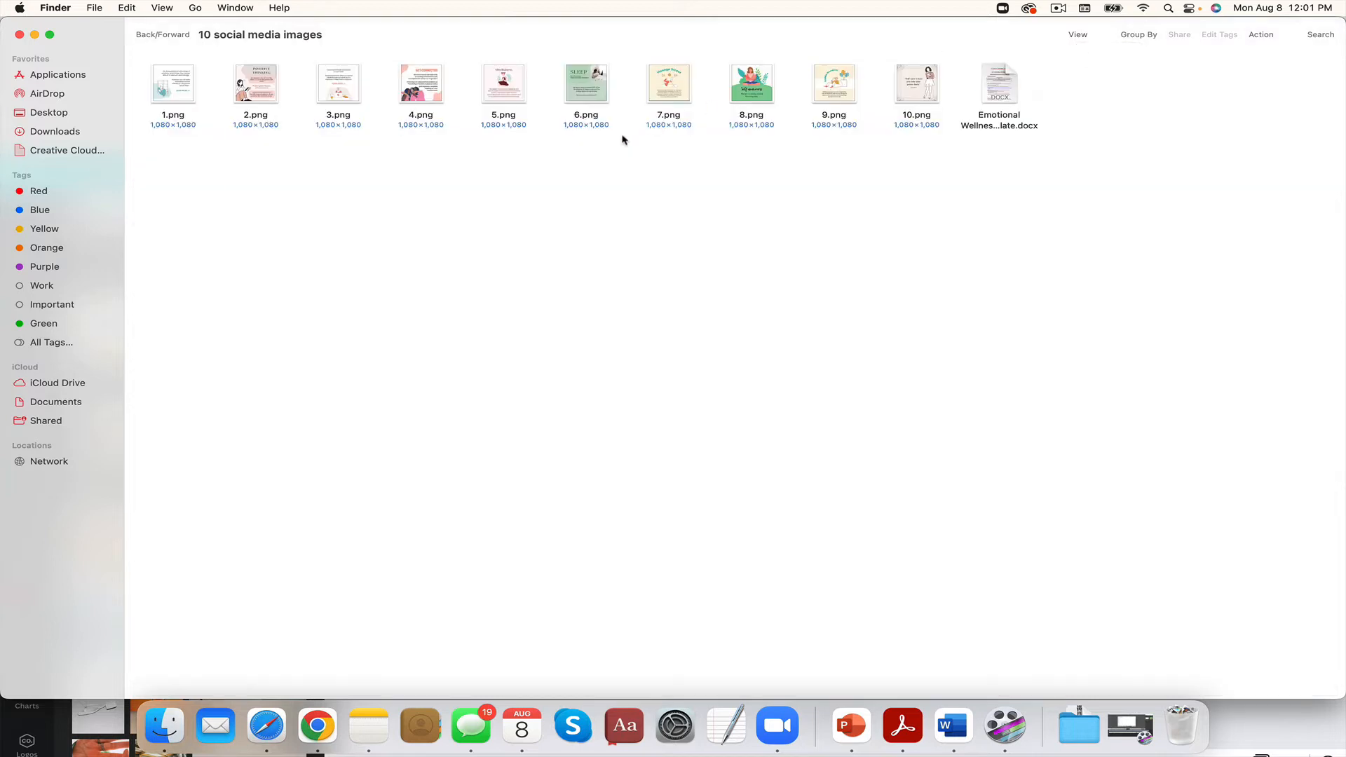
{"action": "mouse_move", "coordinate": [996, 95]}
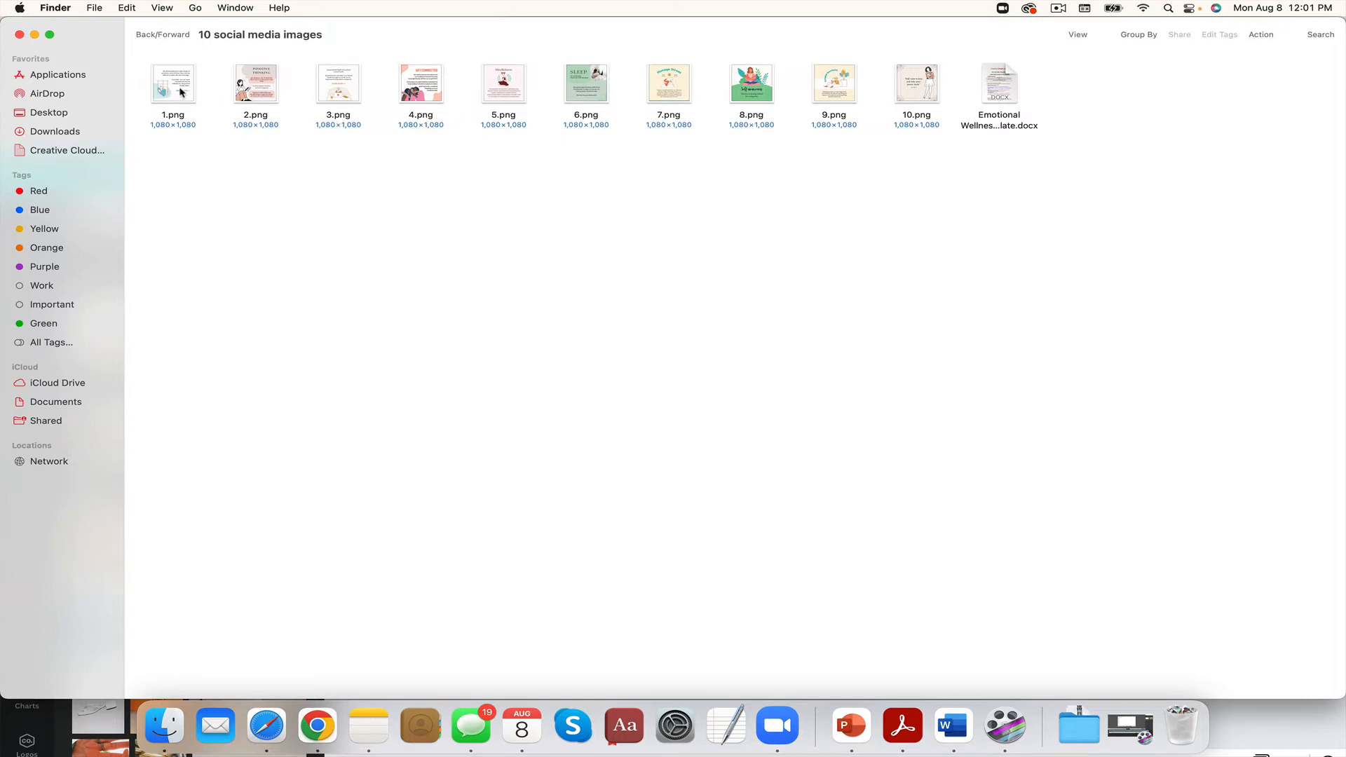
- Preview 1.png and another social media image, then open the 10 Images Canva Template document
{"action": "double_click", "coordinate": [255, 82]}
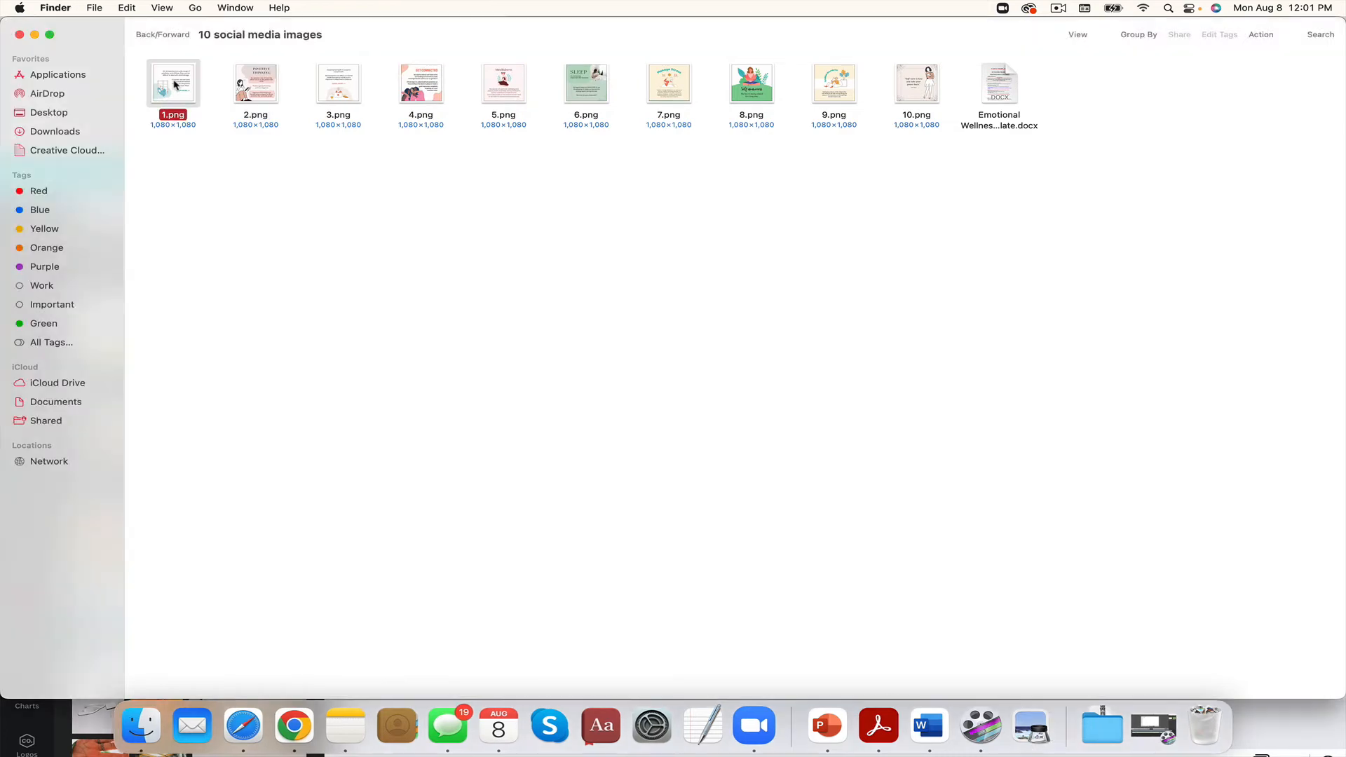
{"action": "double_click", "coordinate": [172, 83]}
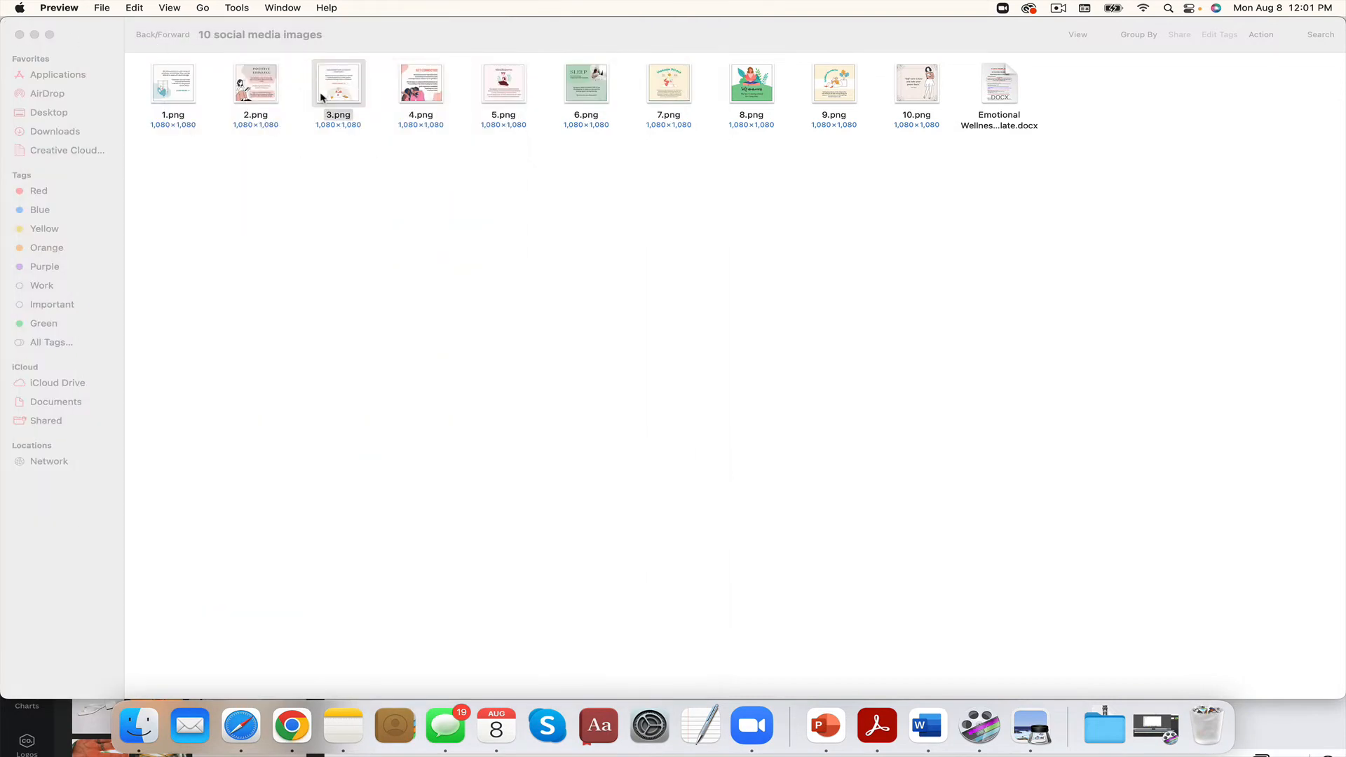
{"action": "double_click", "coordinate": [420, 83]}
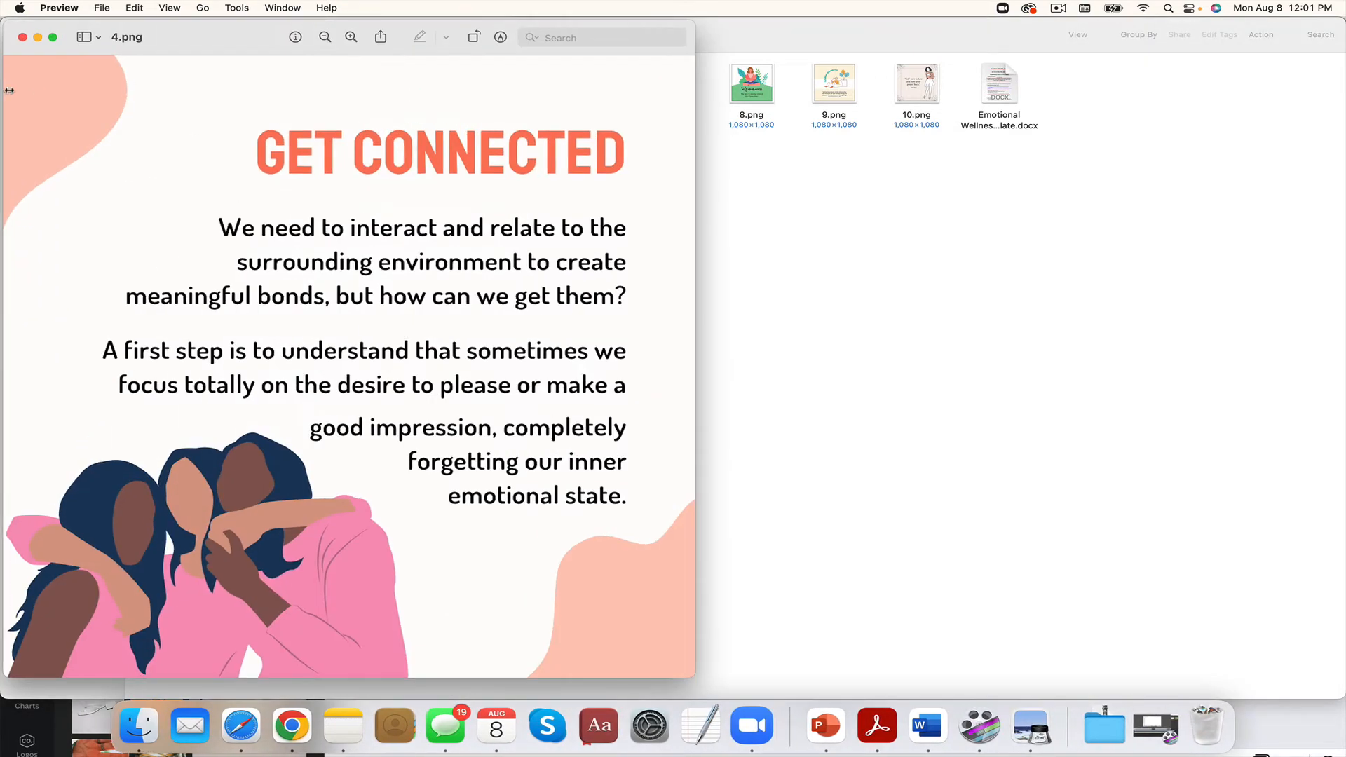
{"action": "left_click", "coordinate": [24, 37]}
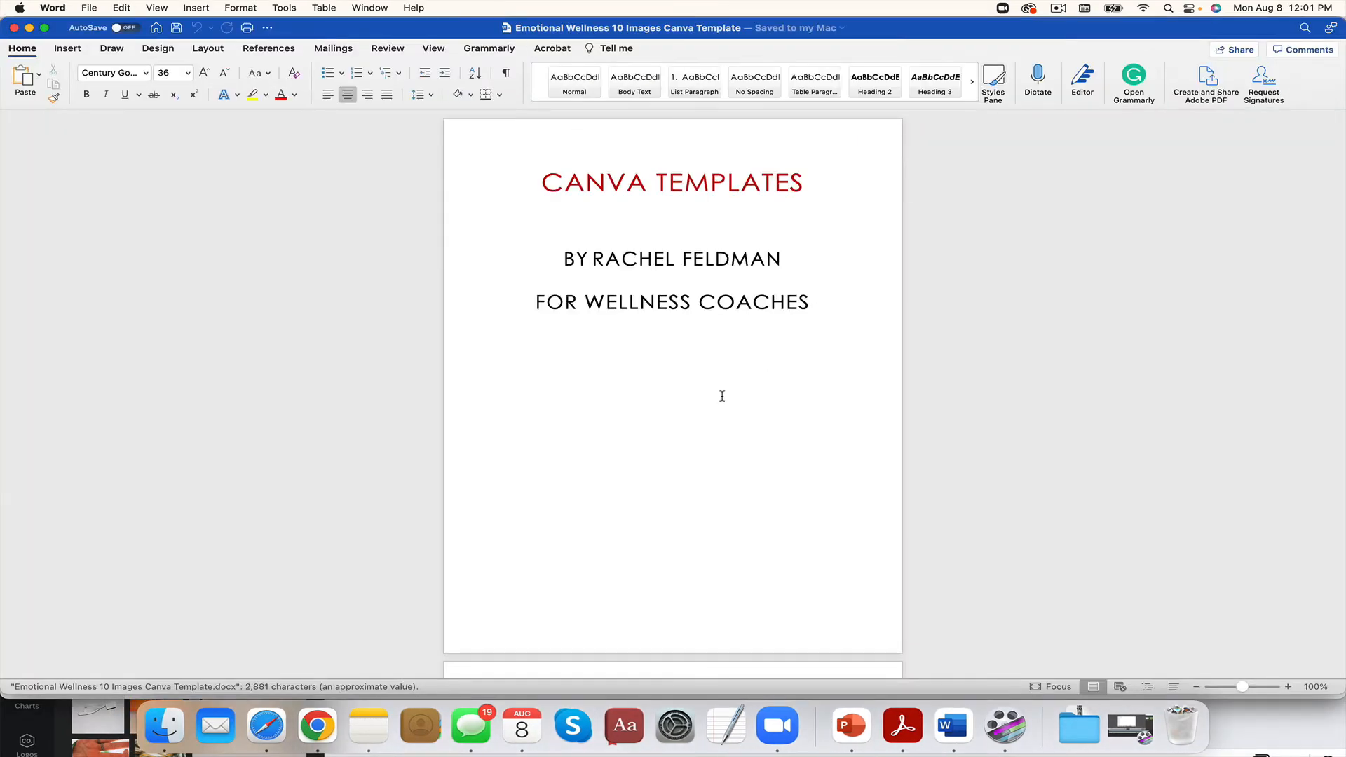
{"action": "scroll", "scroll_direction": "down", "scroll_amount": 3}
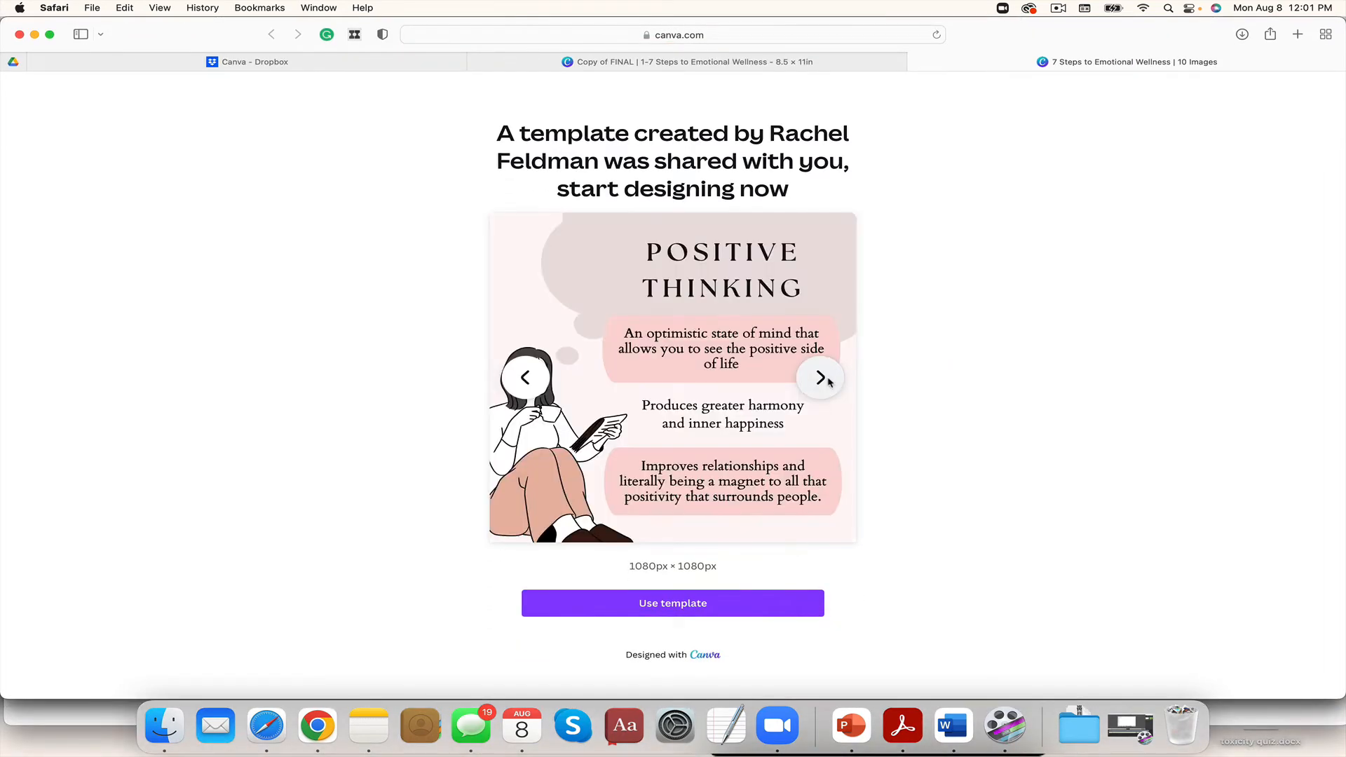
- Step the carousel through Mindfulness, Manage Stress and on toward Establish Boundaries
{"action": "left_click", "coordinate": [820, 377]}
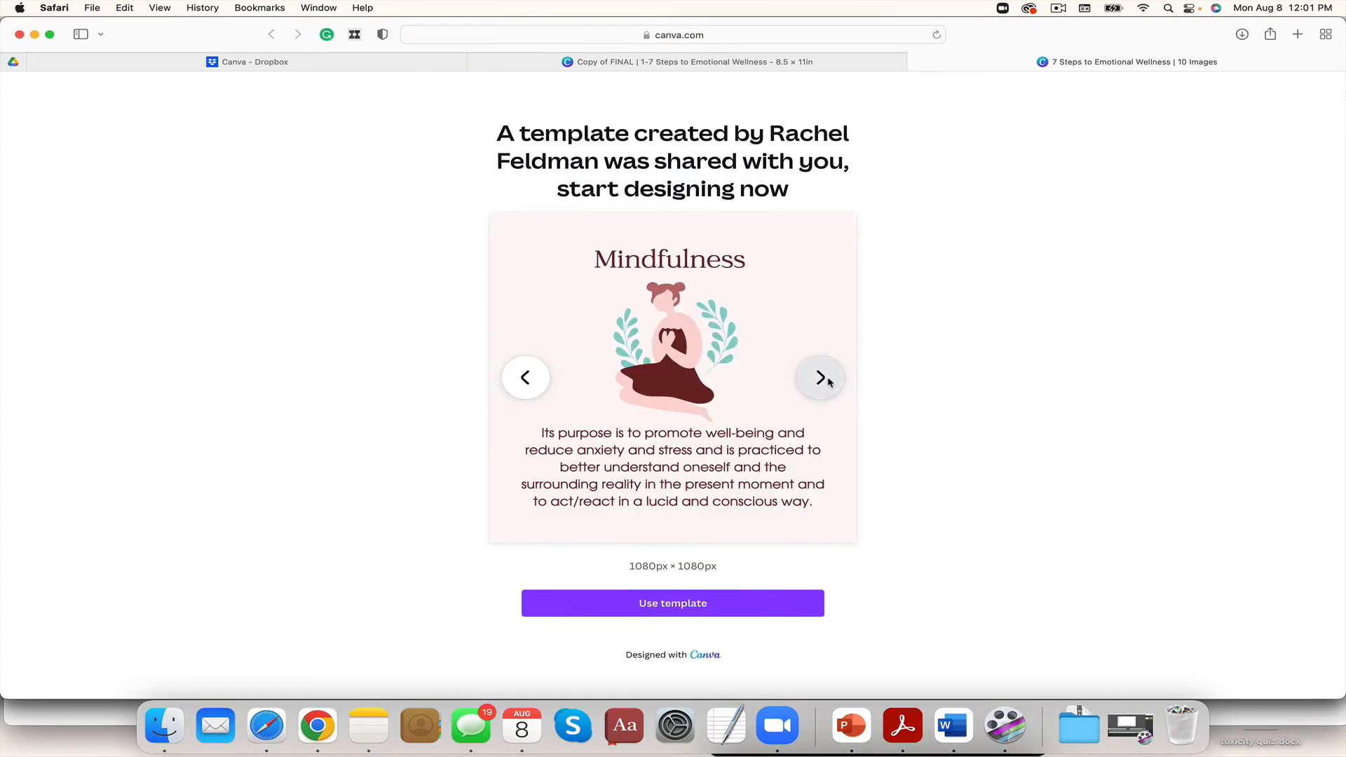
{"action": "left_click", "coordinate": [819, 377]}
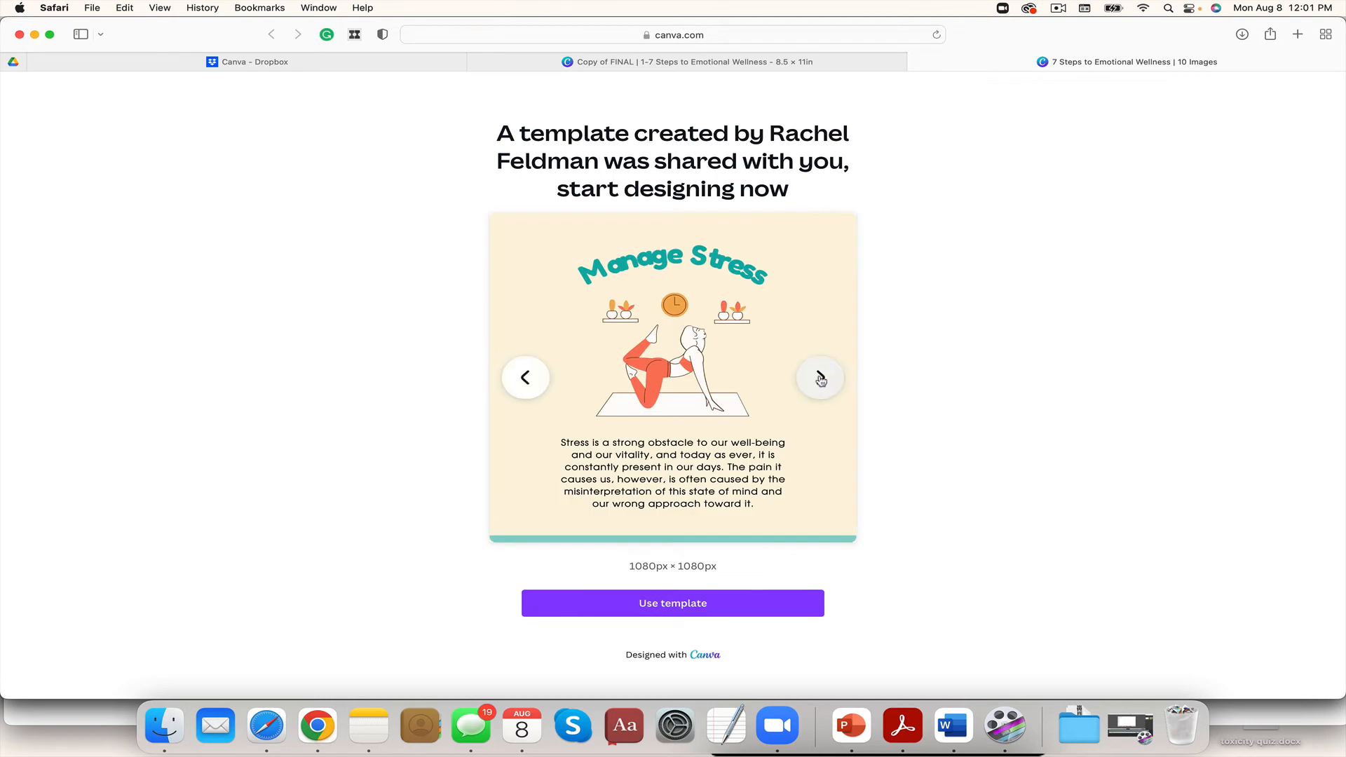
{"action": "left_click", "coordinate": [818, 377]}
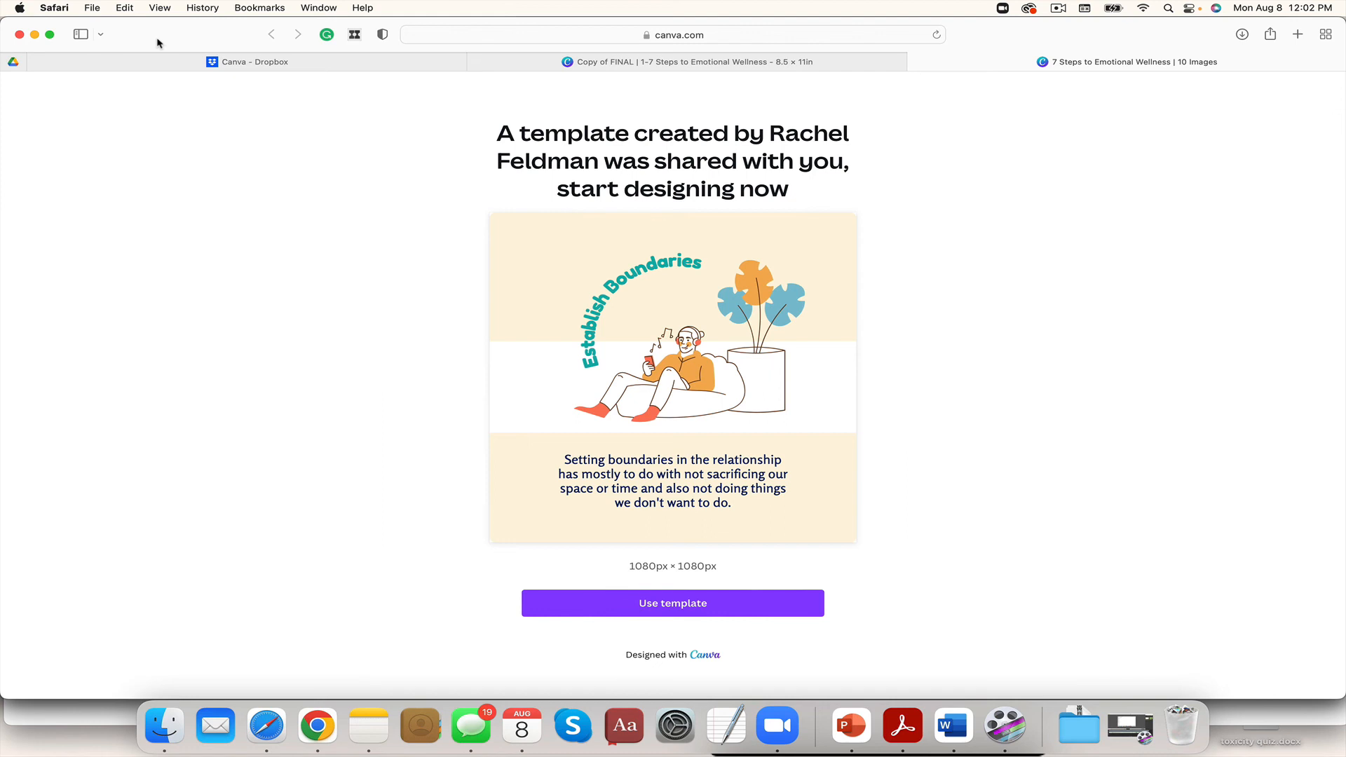
{"action": "mouse_move", "coordinate": [177, 36]}
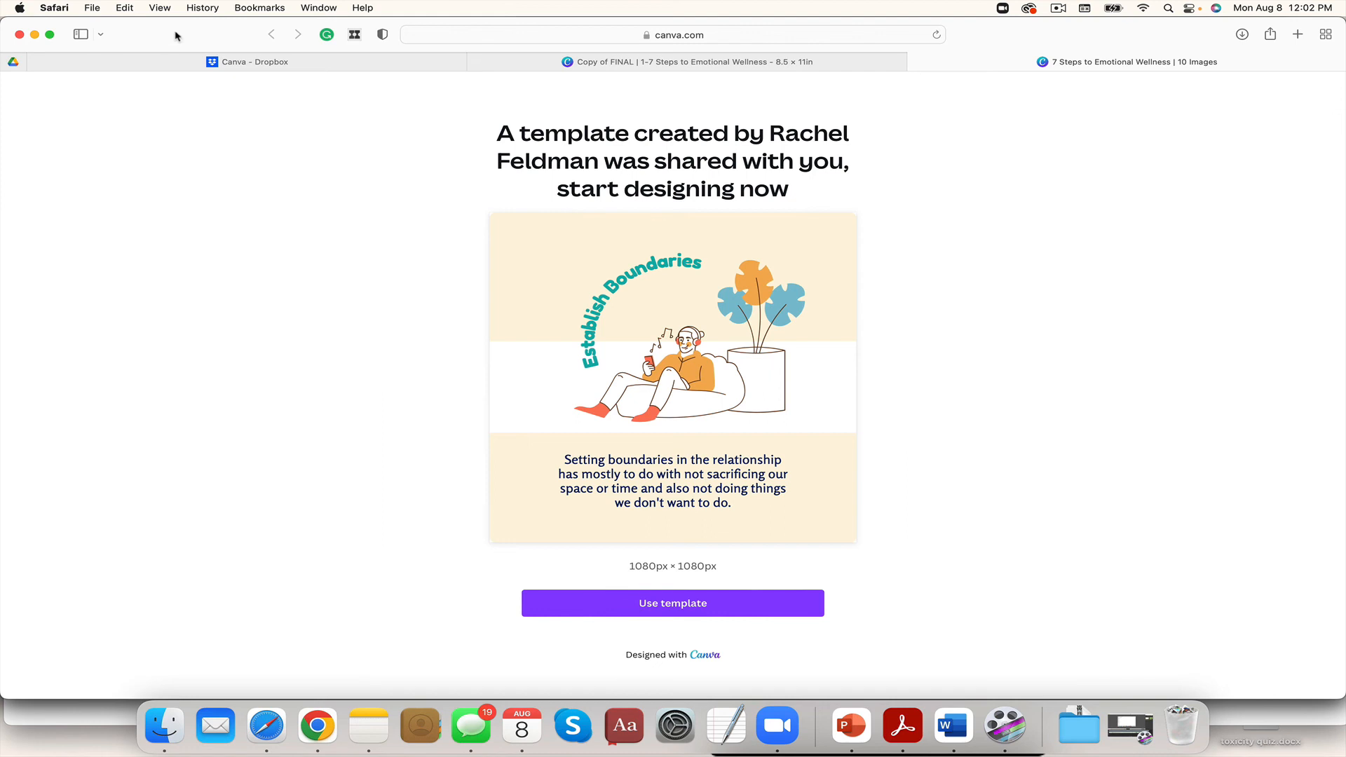